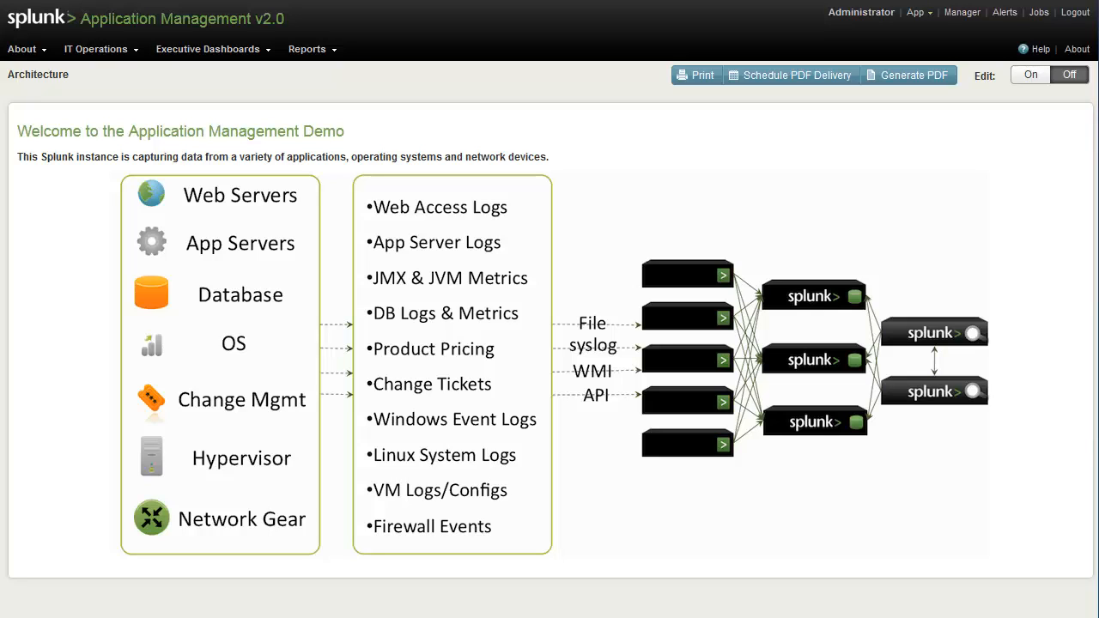
pyautogui.moveTo(44, 378)
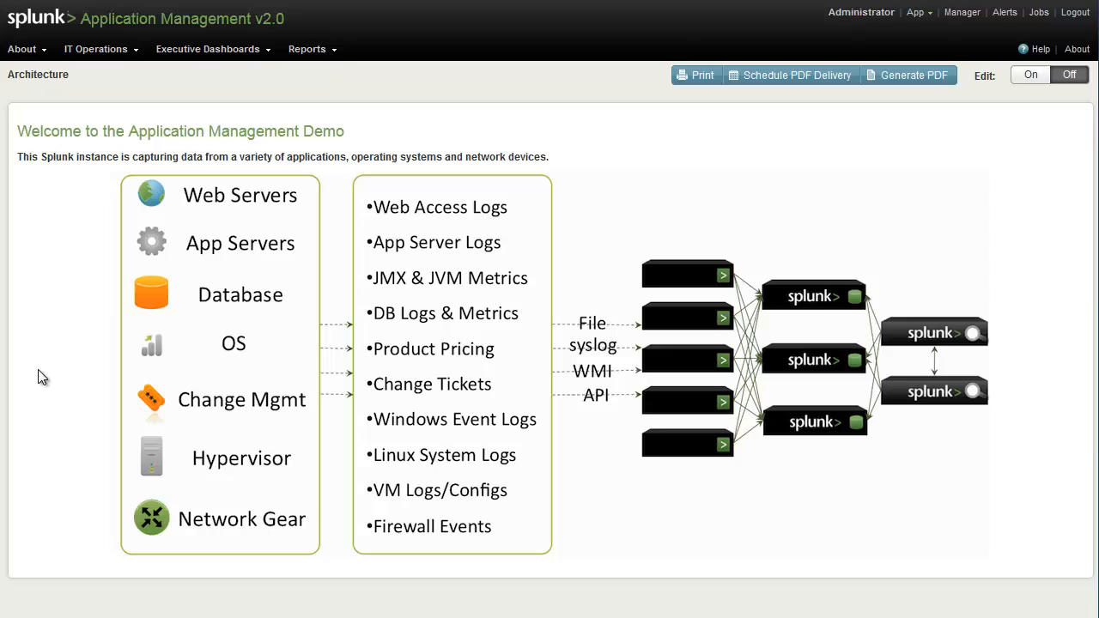
pyautogui.moveTo(127, 299)
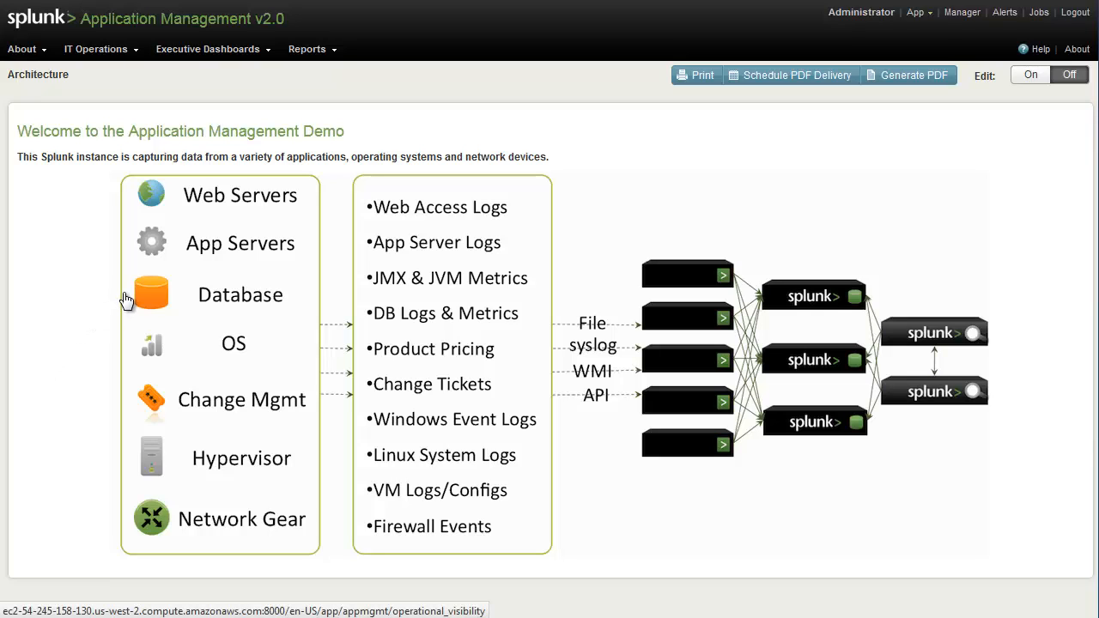
pyautogui.moveTo(275, 205)
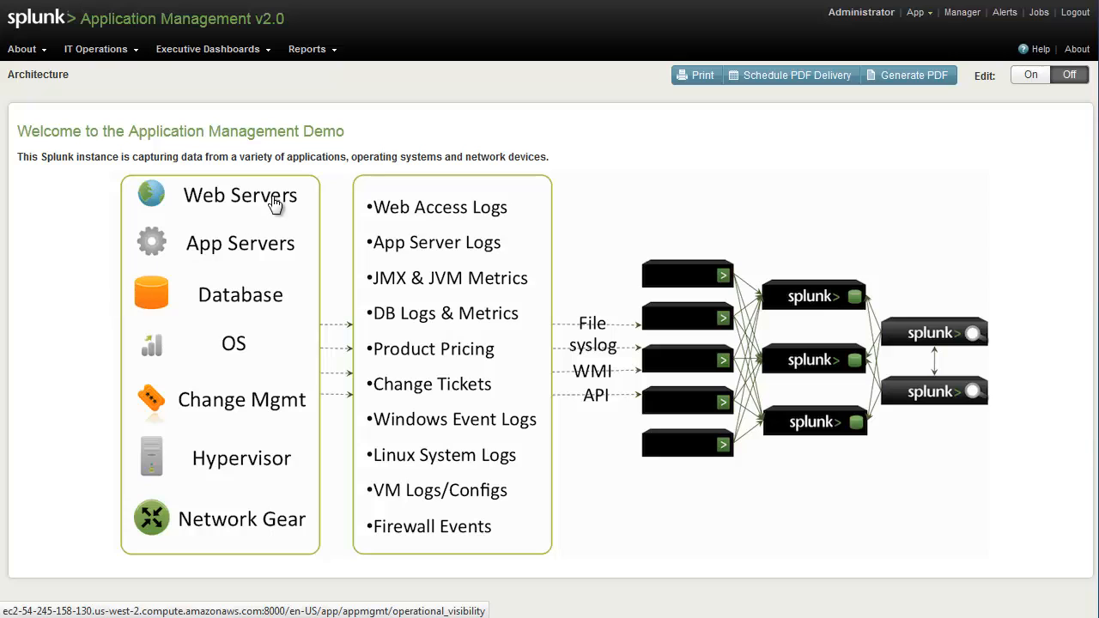
pyautogui.moveTo(254, 540)
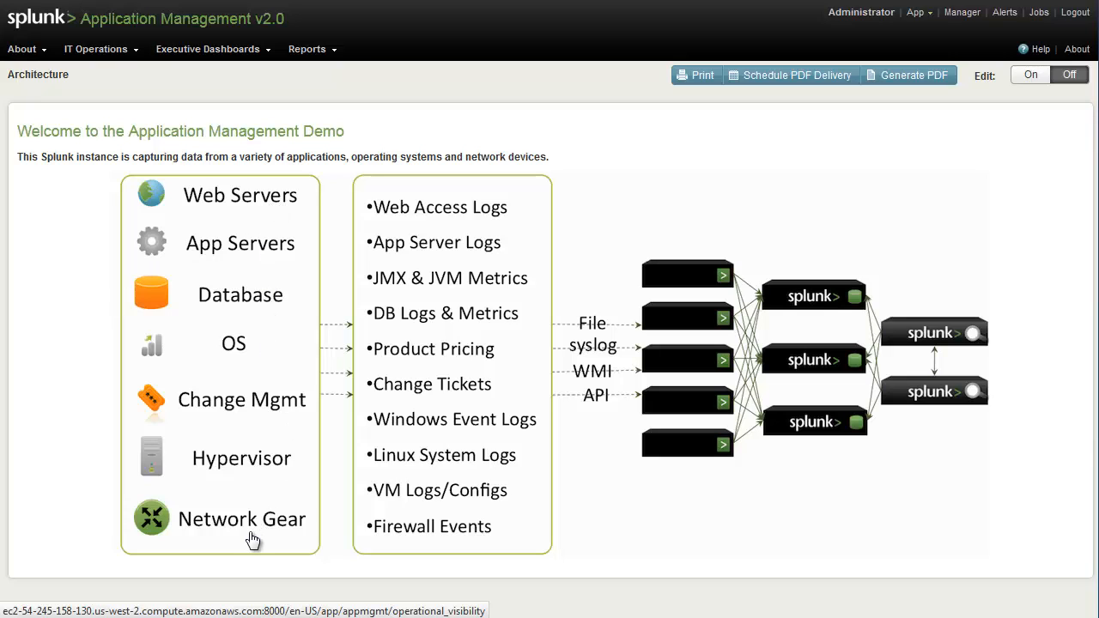
pyautogui.moveTo(227, 536)
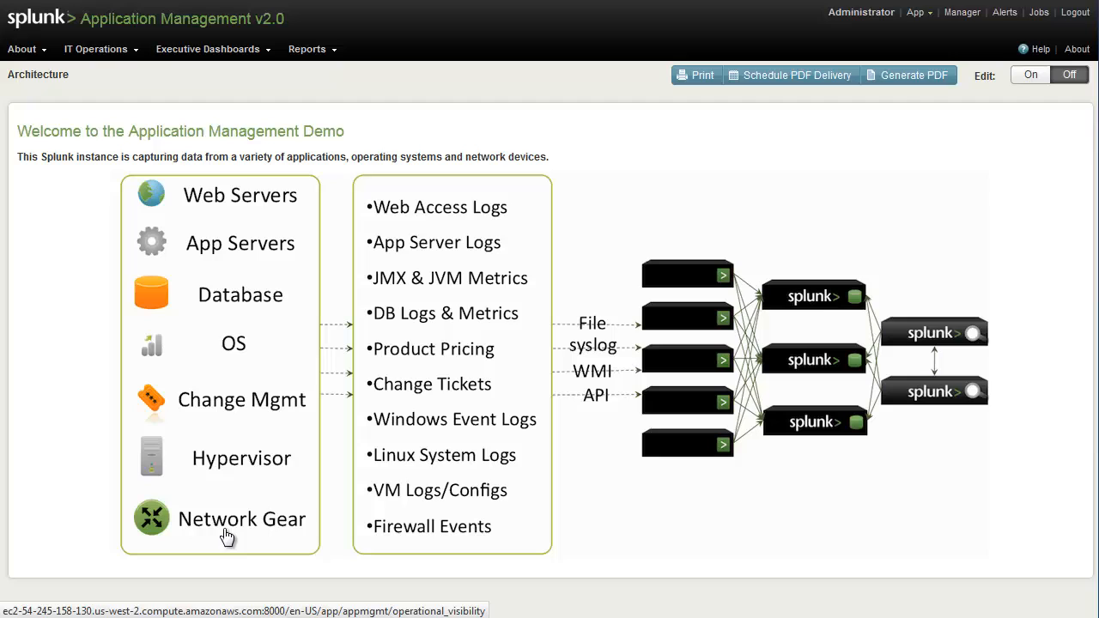
pyautogui.moveTo(101, 419)
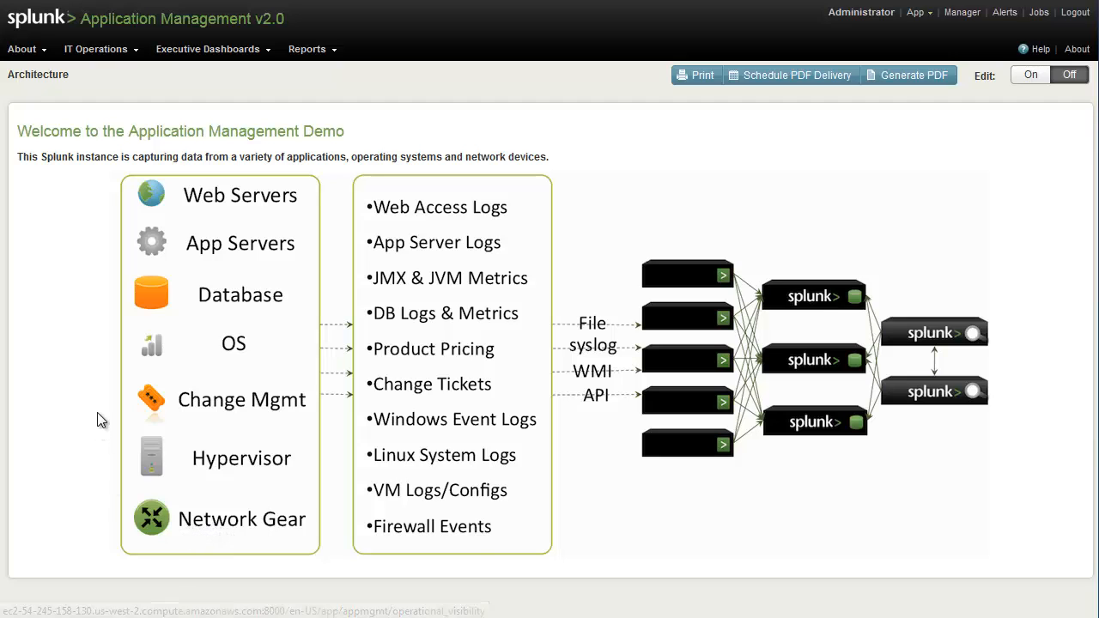
pyautogui.moveTo(158, 412)
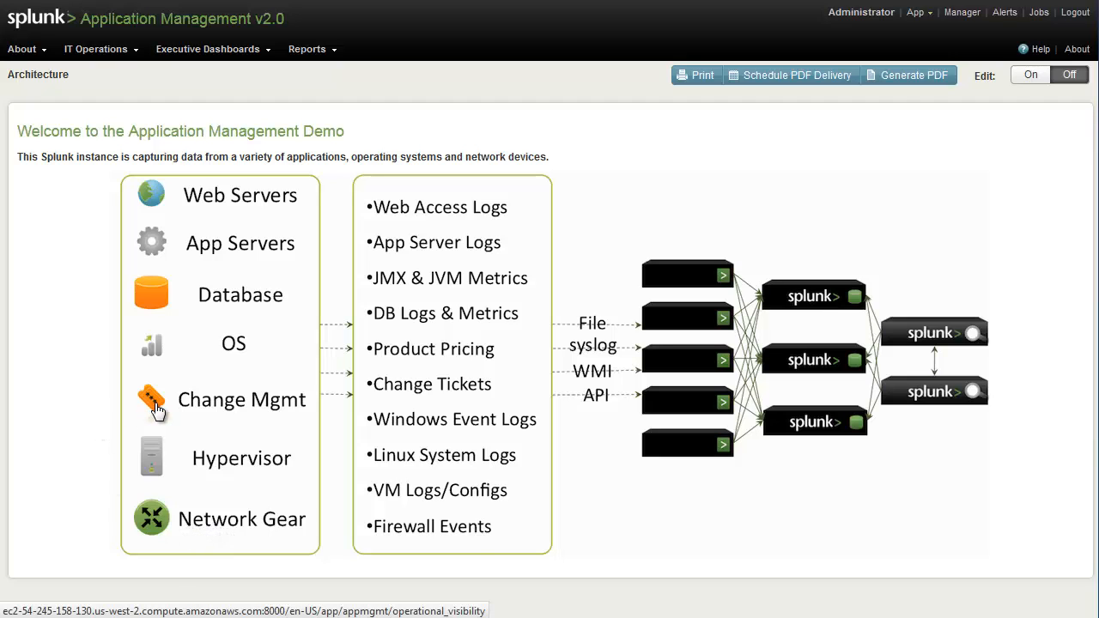
pyautogui.moveTo(151, 457)
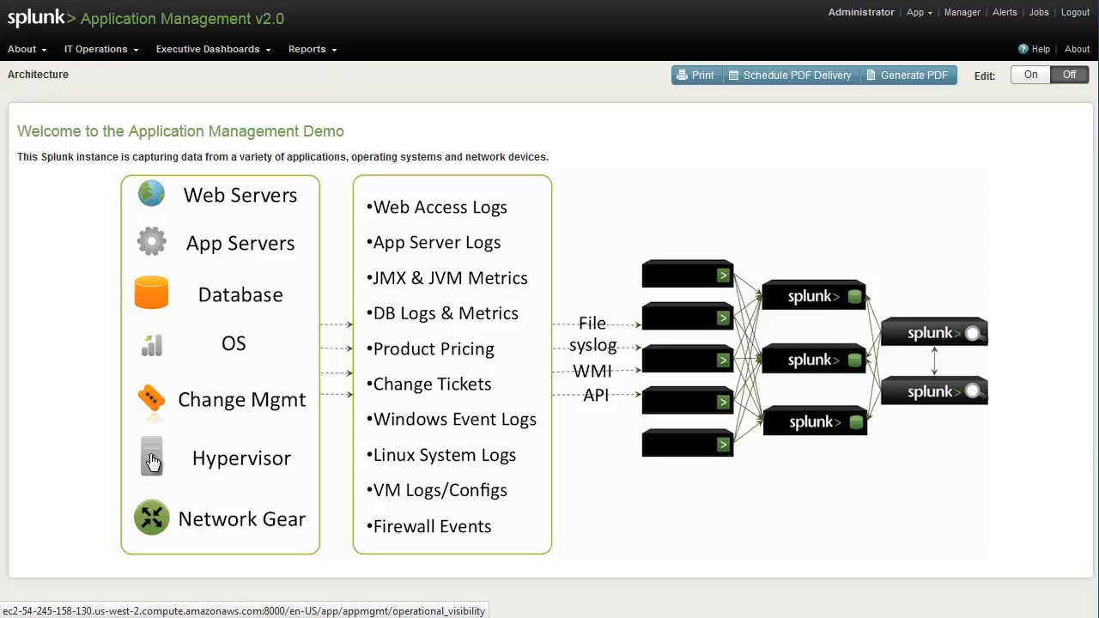
pyautogui.moveTo(505, 199)
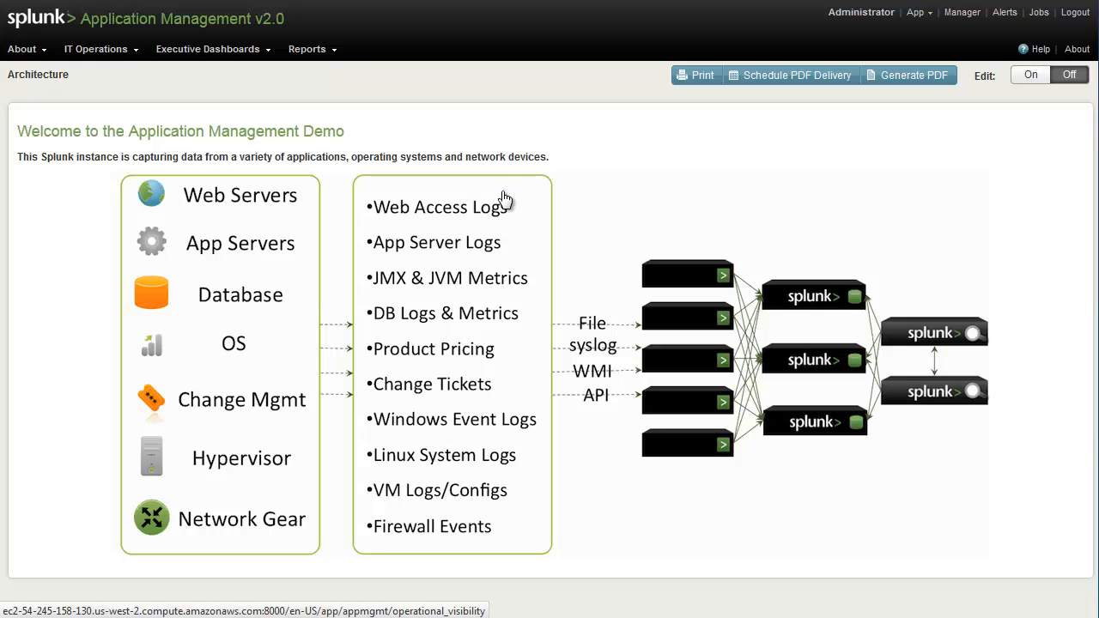
pyautogui.moveTo(533, 189)
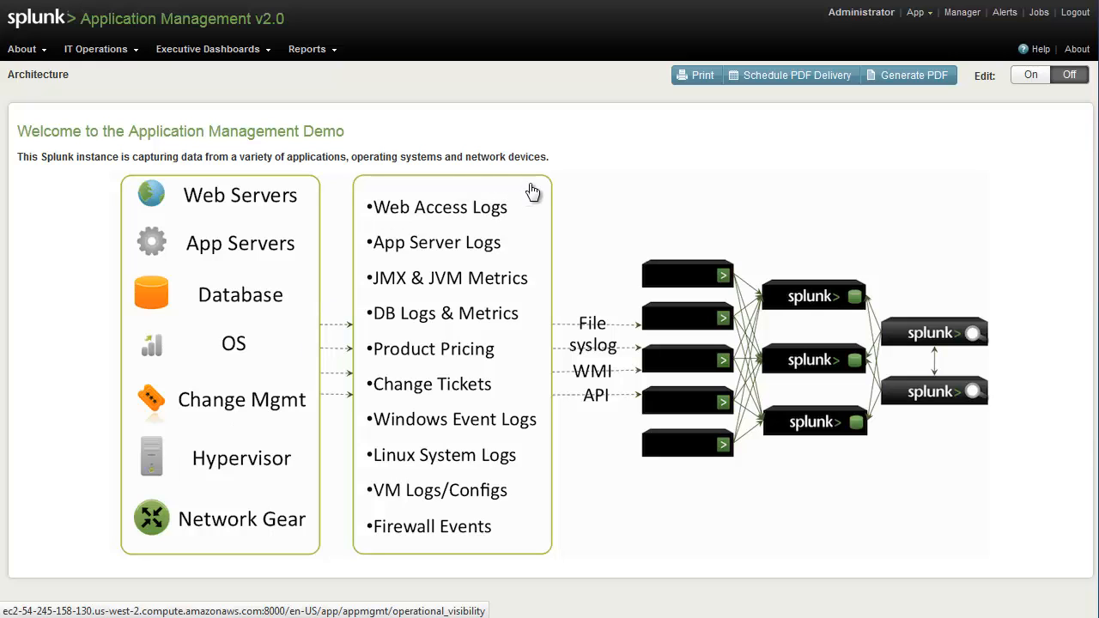
pyautogui.moveTo(526, 199)
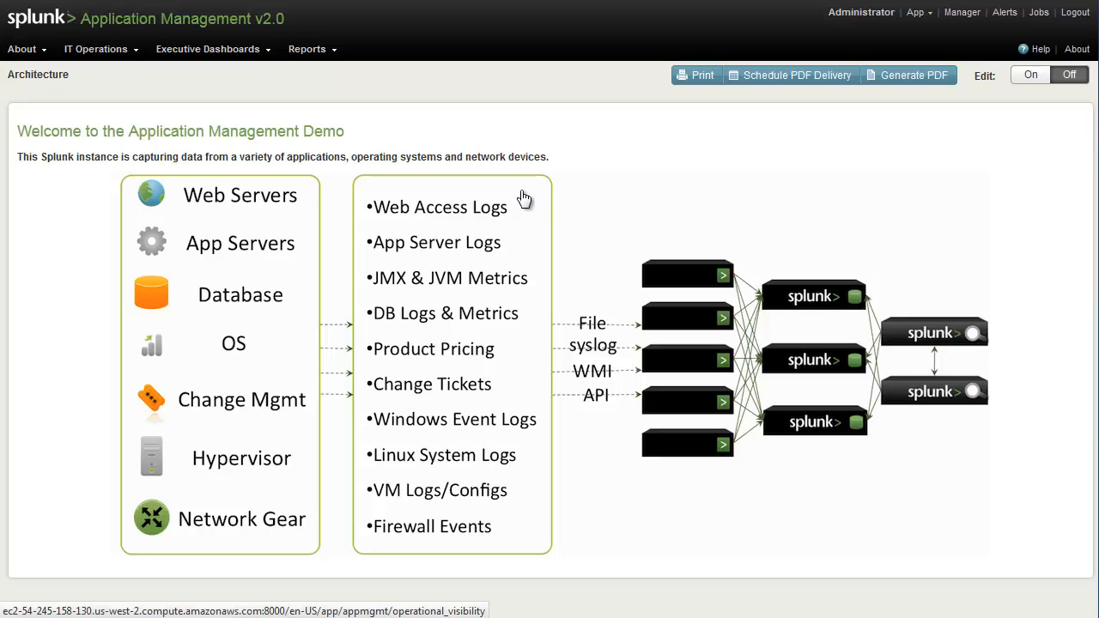
pyautogui.moveTo(627, 323)
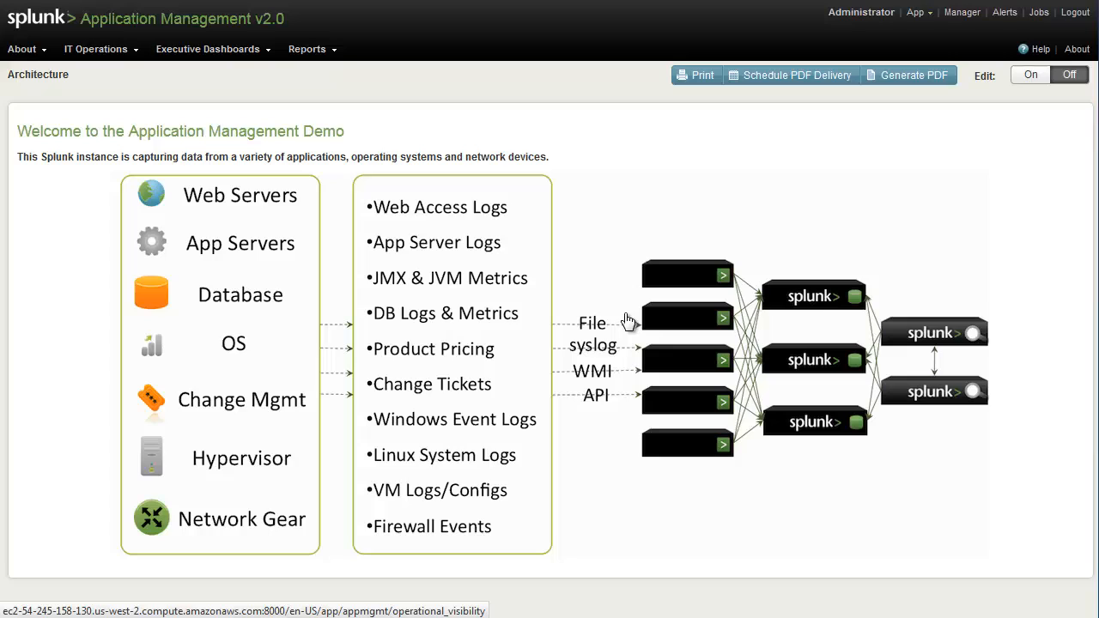
pyautogui.moveTo(625, 334)
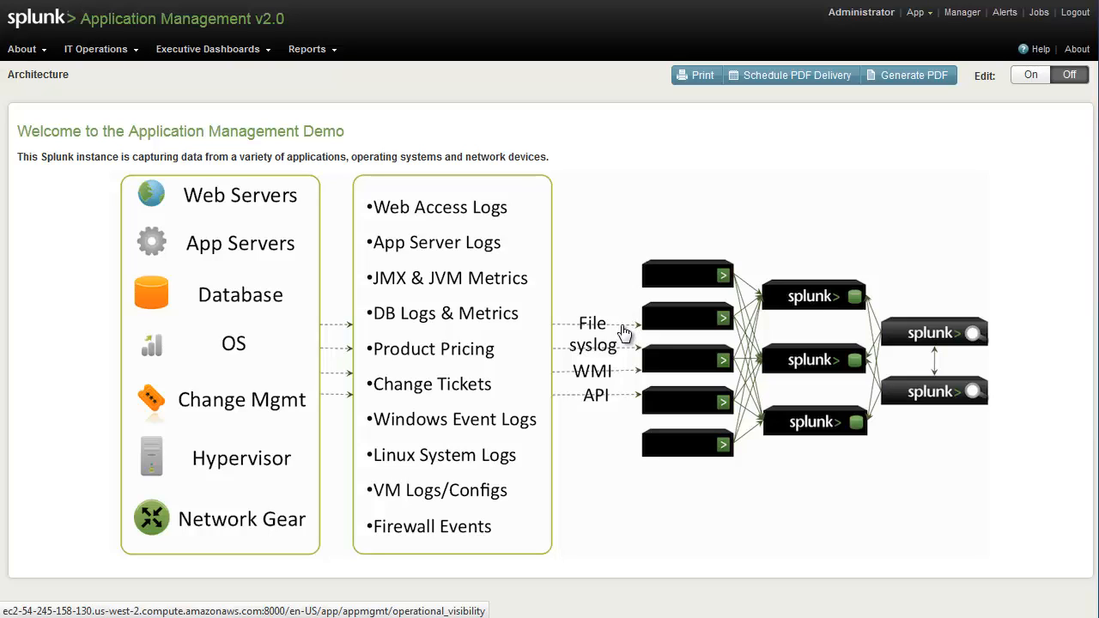
pyautogui.moveTo(628, 359)
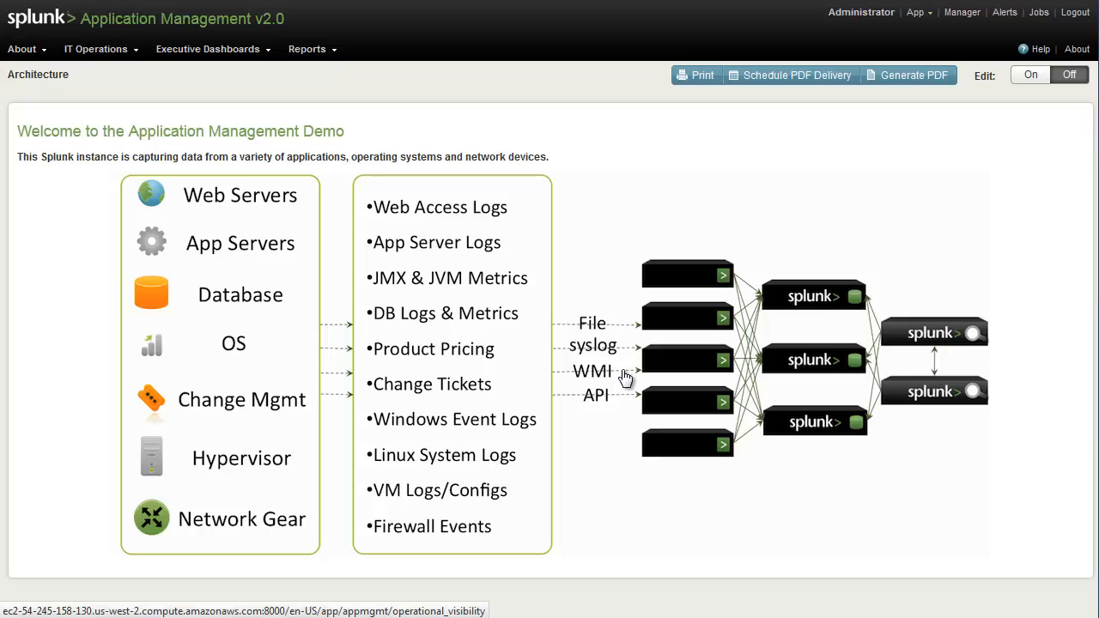
pyautogui.moveTo(622, 381)
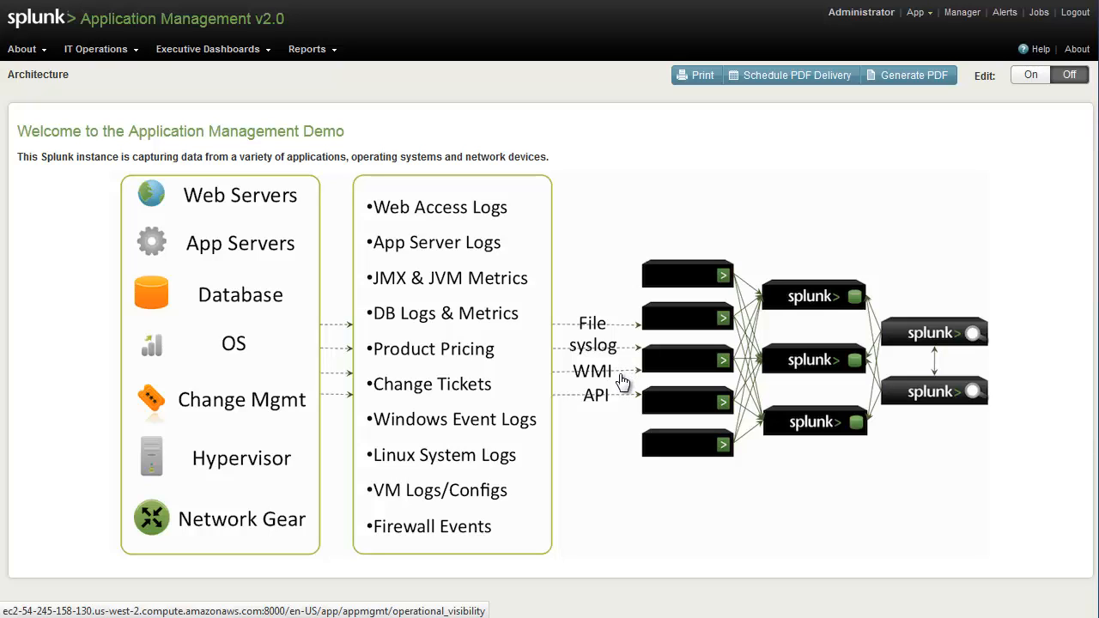
pyautogui.moveTo(616, 402)
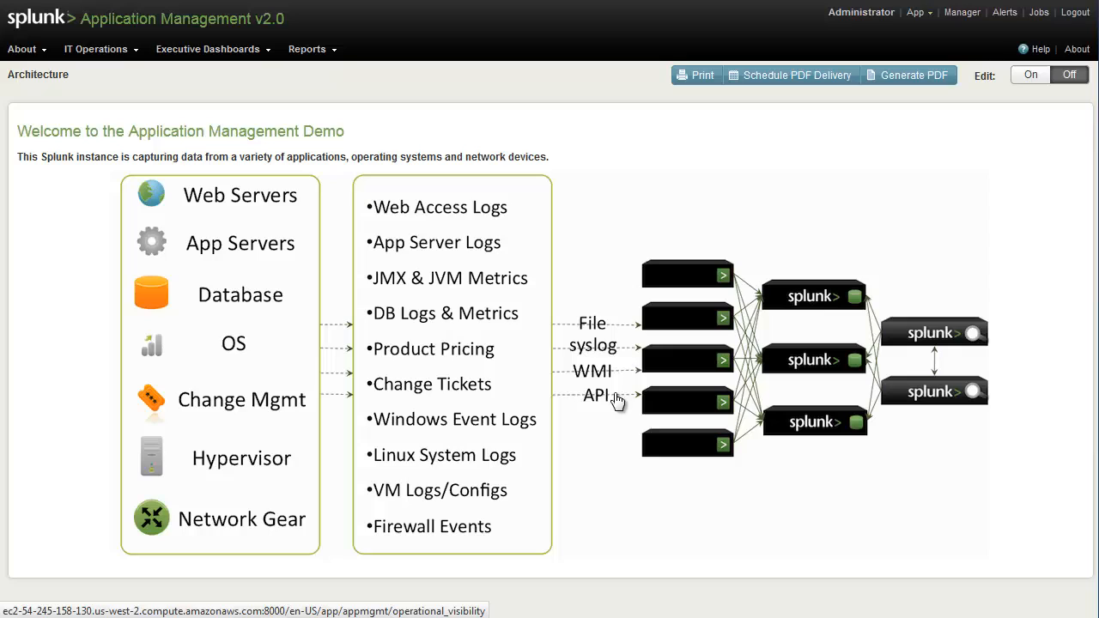
pyautogui.moveTo(666, 481)
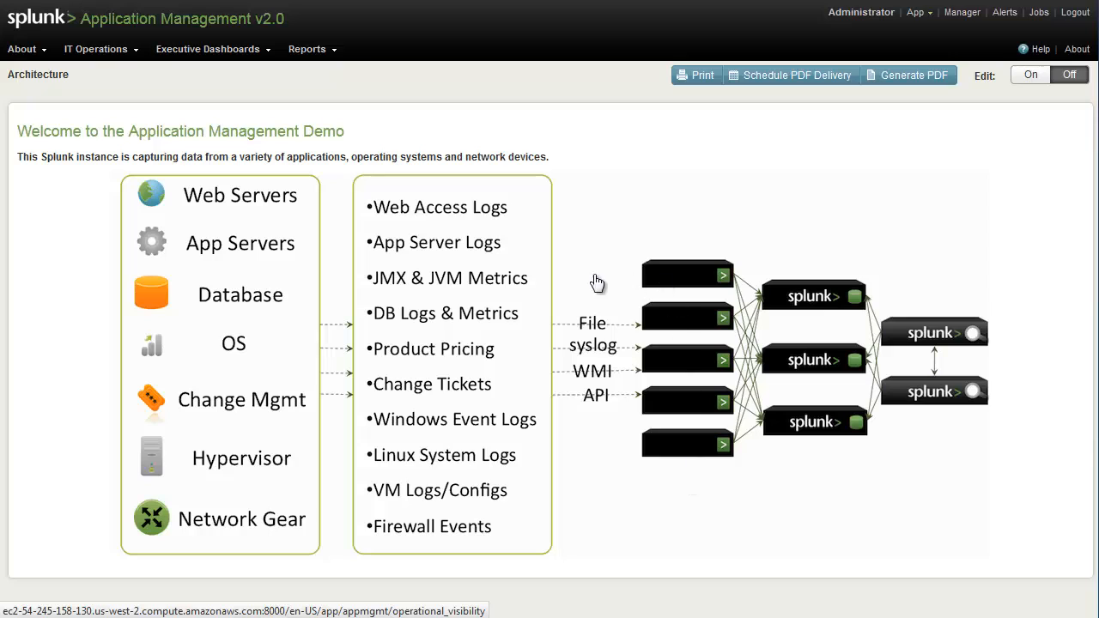
pyautogui.moveTo(800, 289)
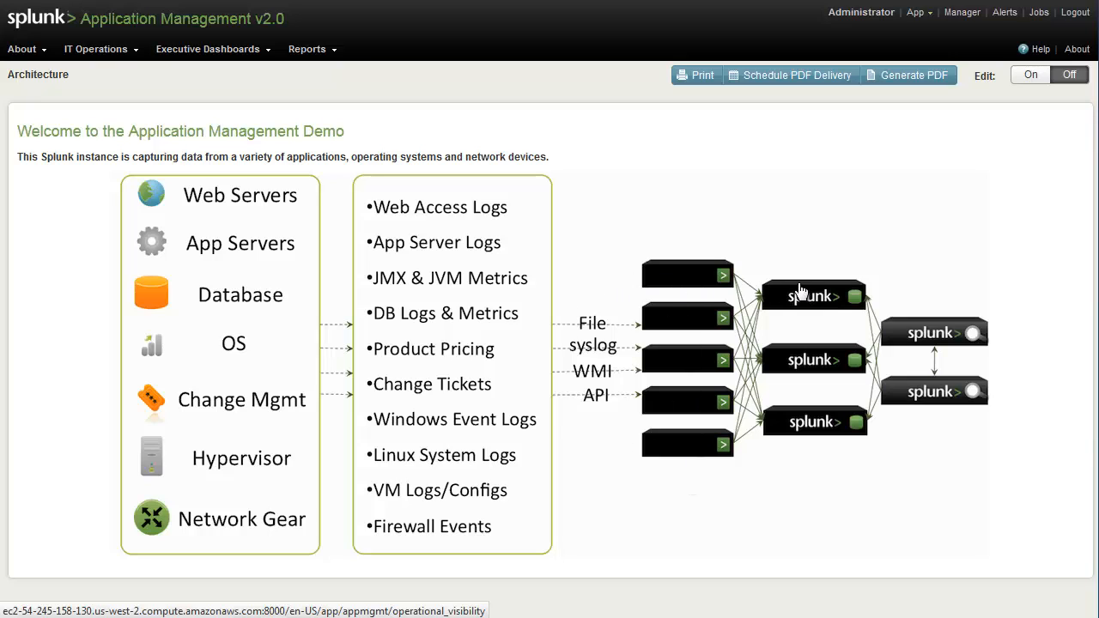
pyautogui.moveTo(818, 440)
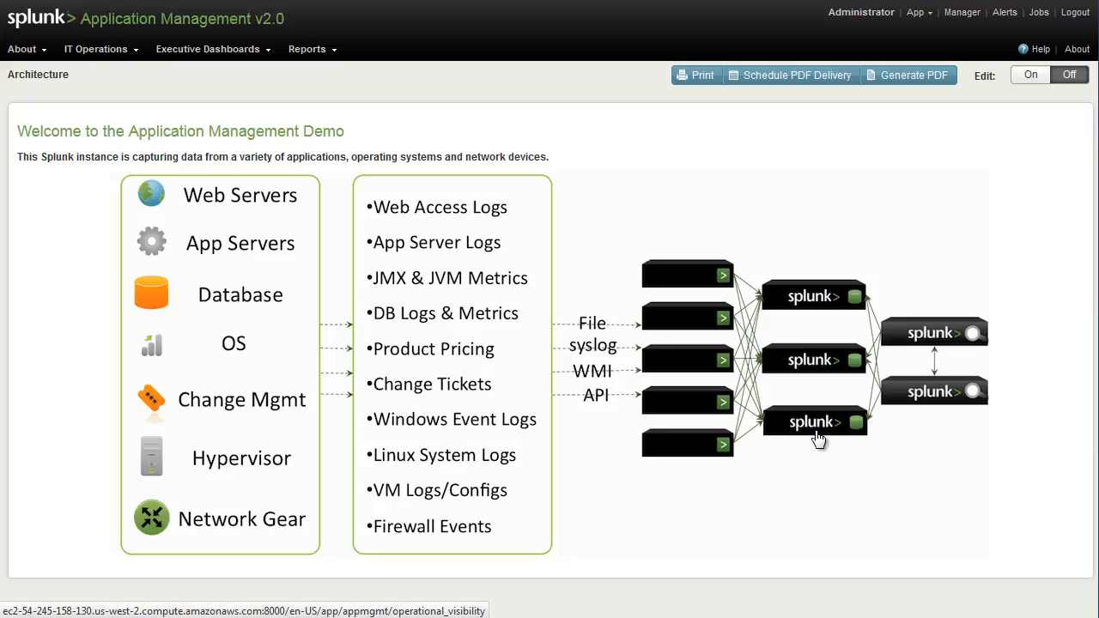
pyautogui.moveTo(844, 443)
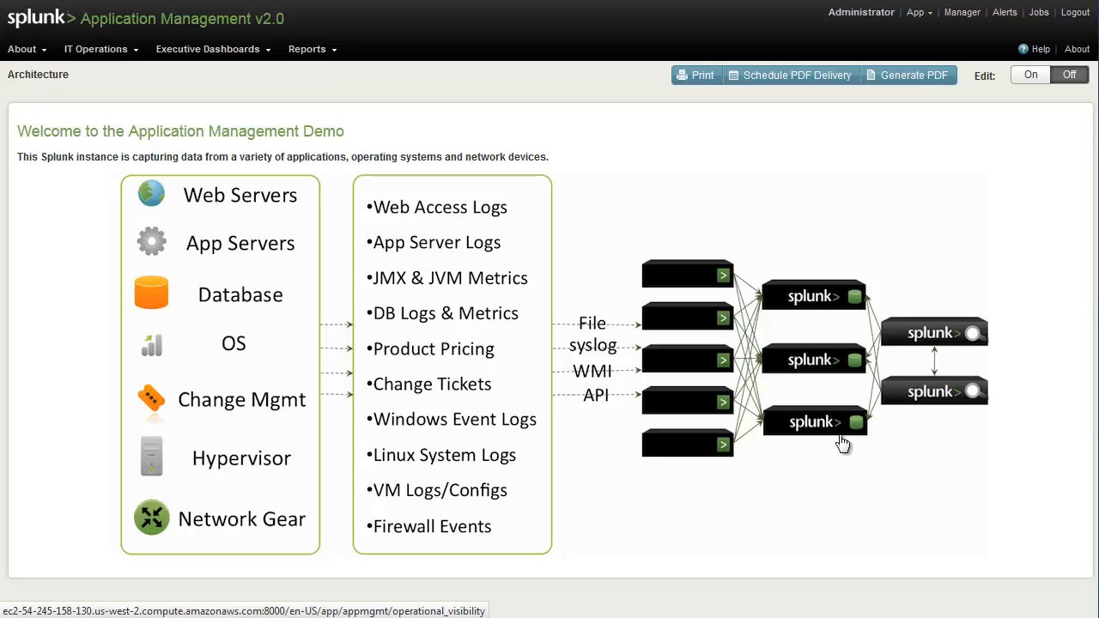
pyautogui.moveTo(925, 423)
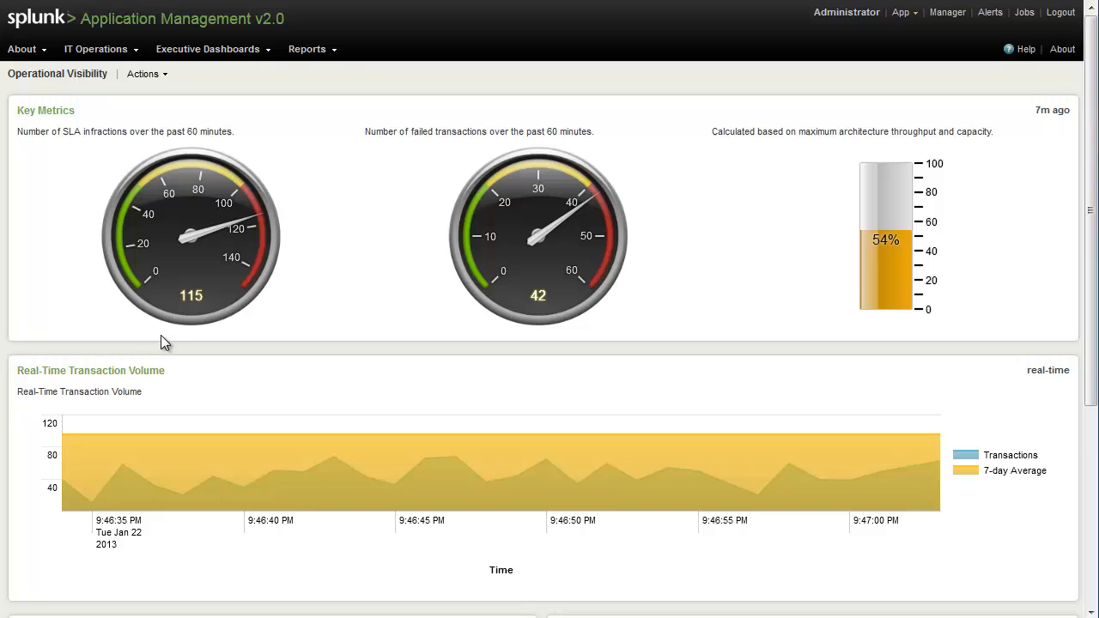
pyautogui.moveTo(516, 343)
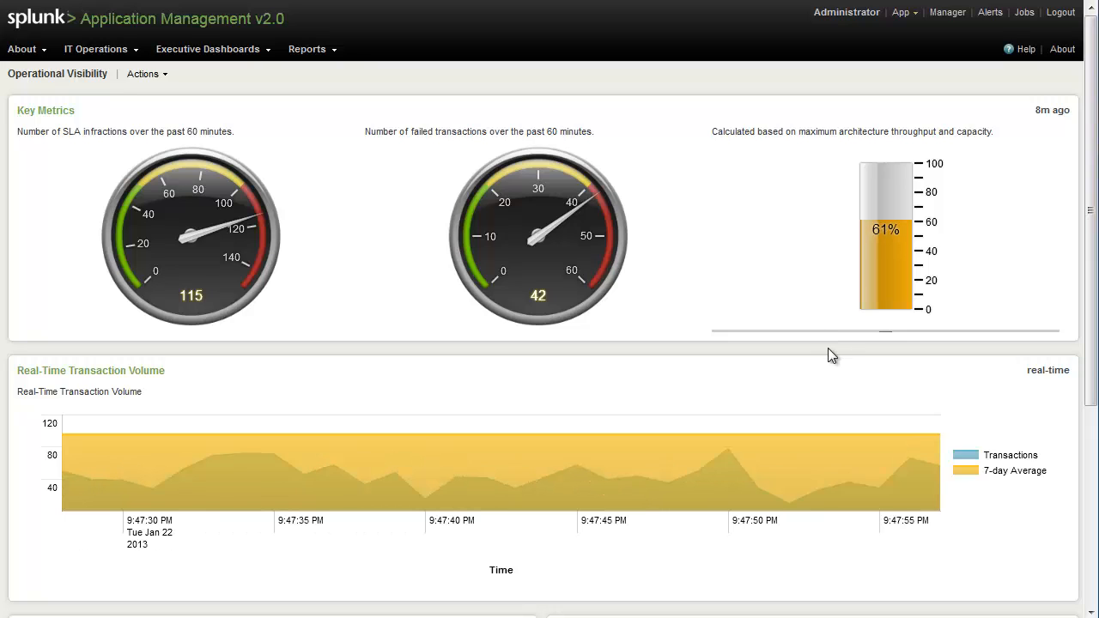
pyautogui.moveTo(839, 392)
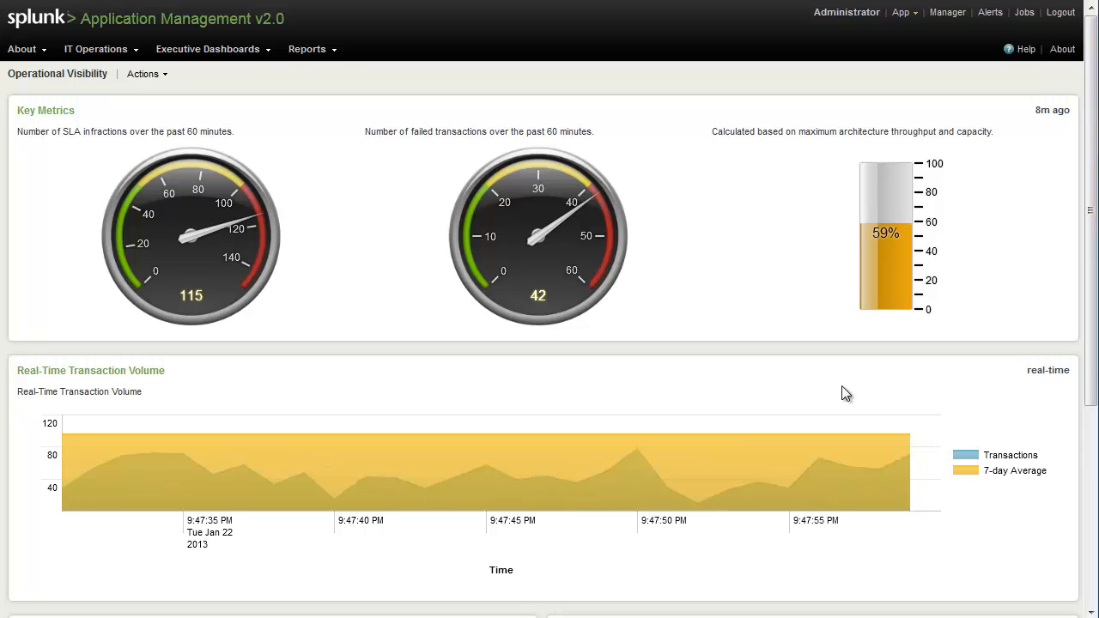
pyautogui.moveTo(1014, 443)
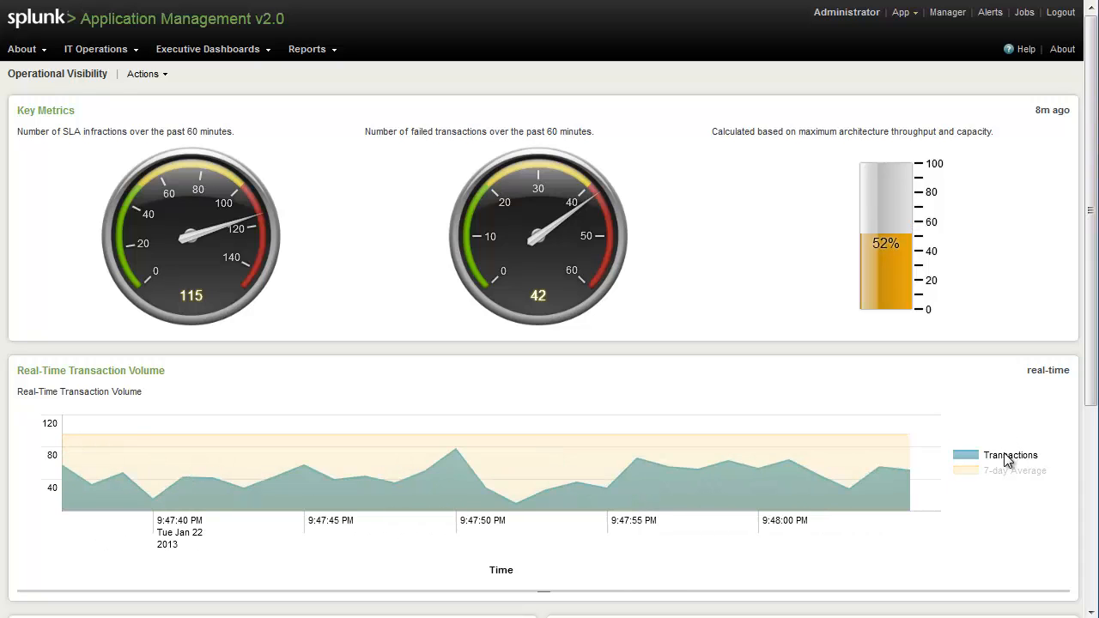
# Follow the architecture diagram link to the Operational Visibility dashboard
pyautogui.click(1015, 471)
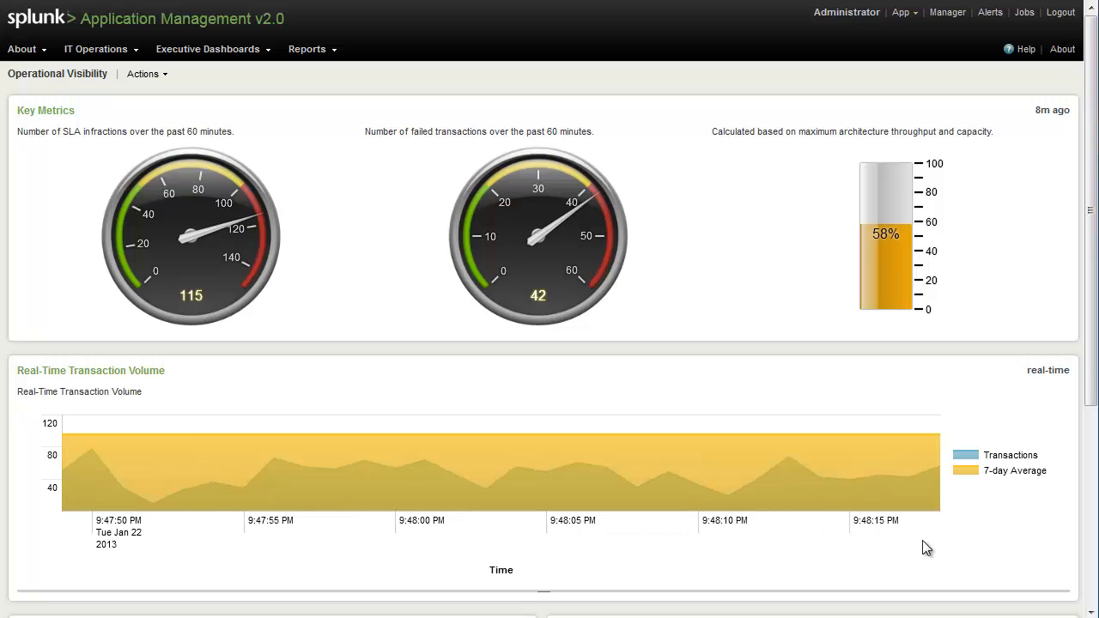
pyautogui.scroll(-3)
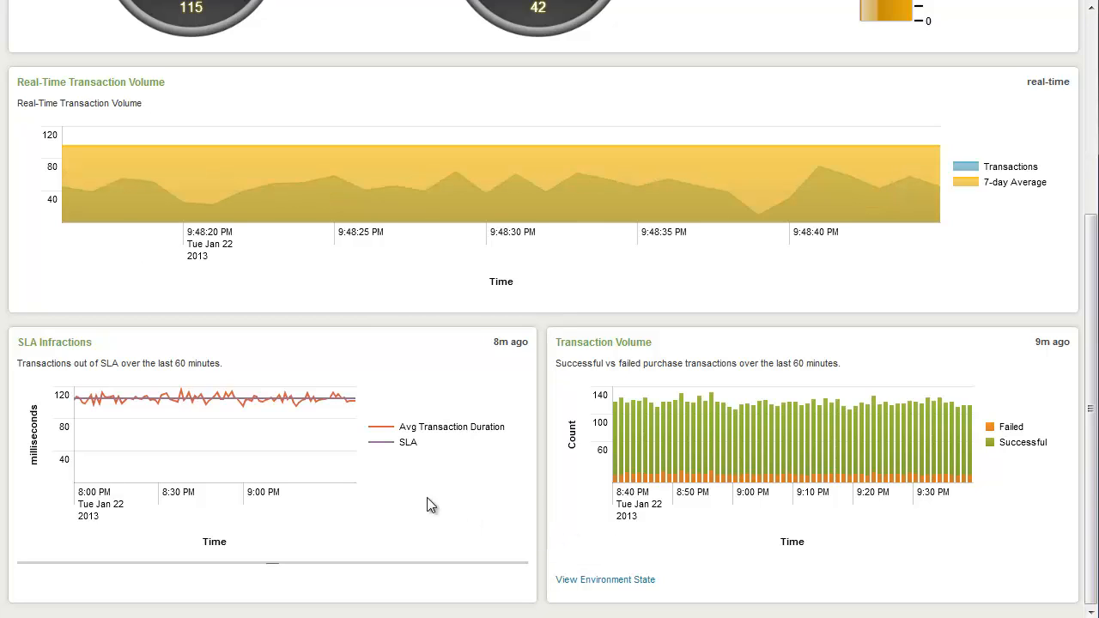
pyautogui.moveTo(313, 364)
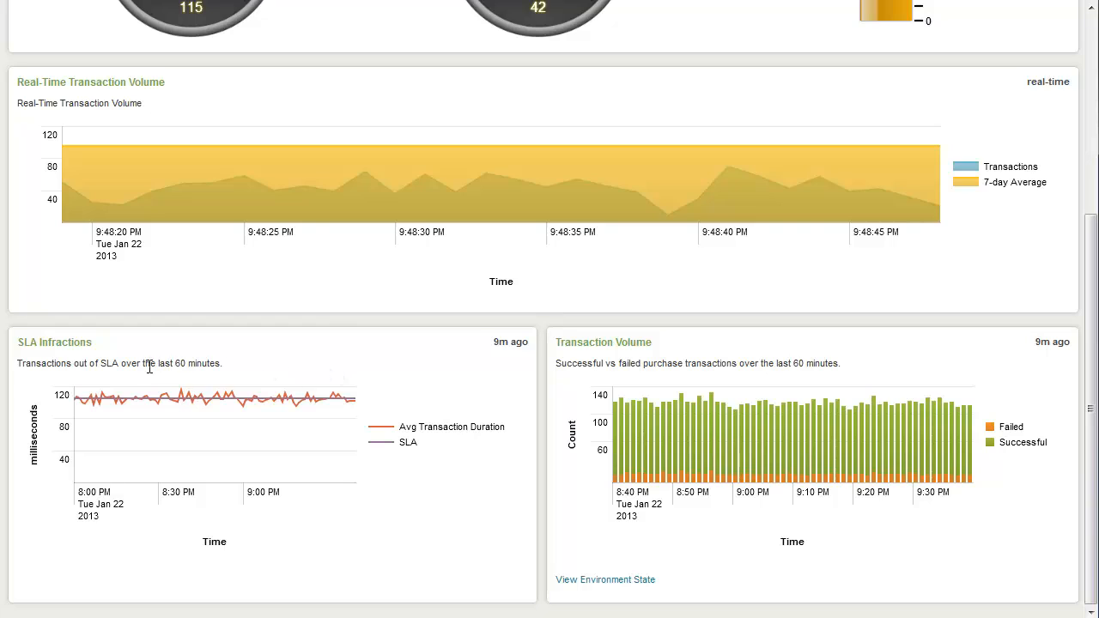
pyautogui.moveTo(495, 376)
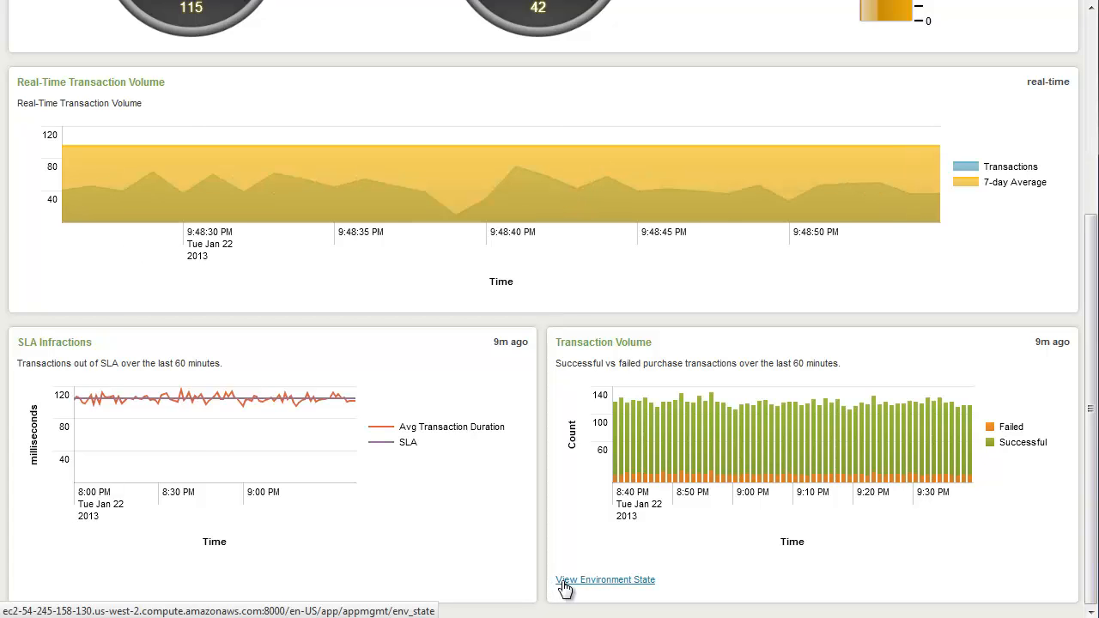
pyautogui.click(605, 581)
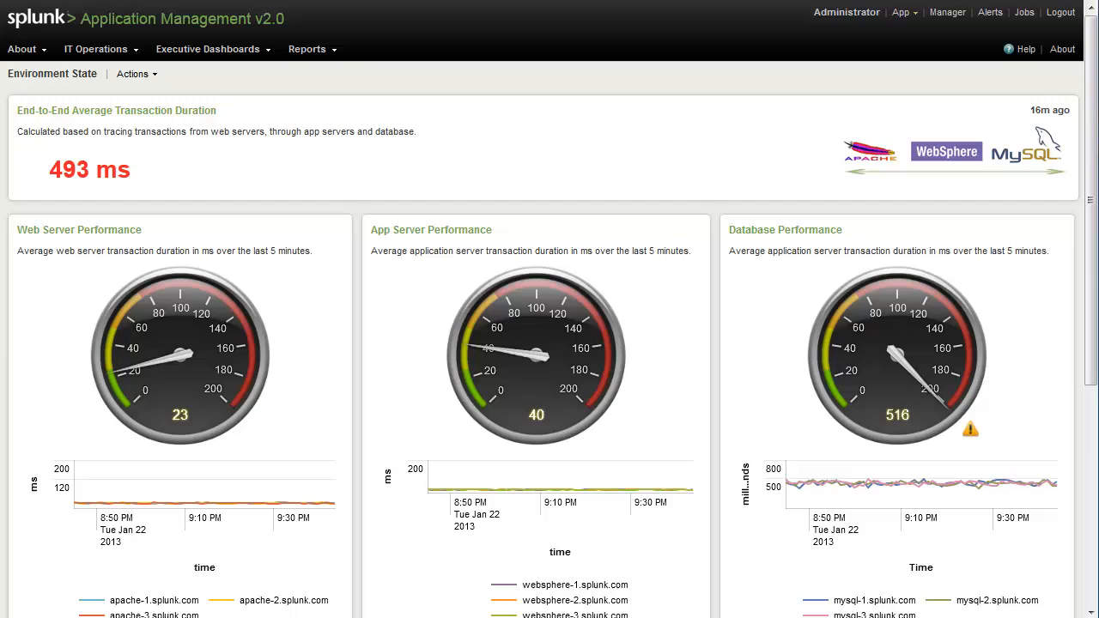
pyautogui.moveTo(485, 266)
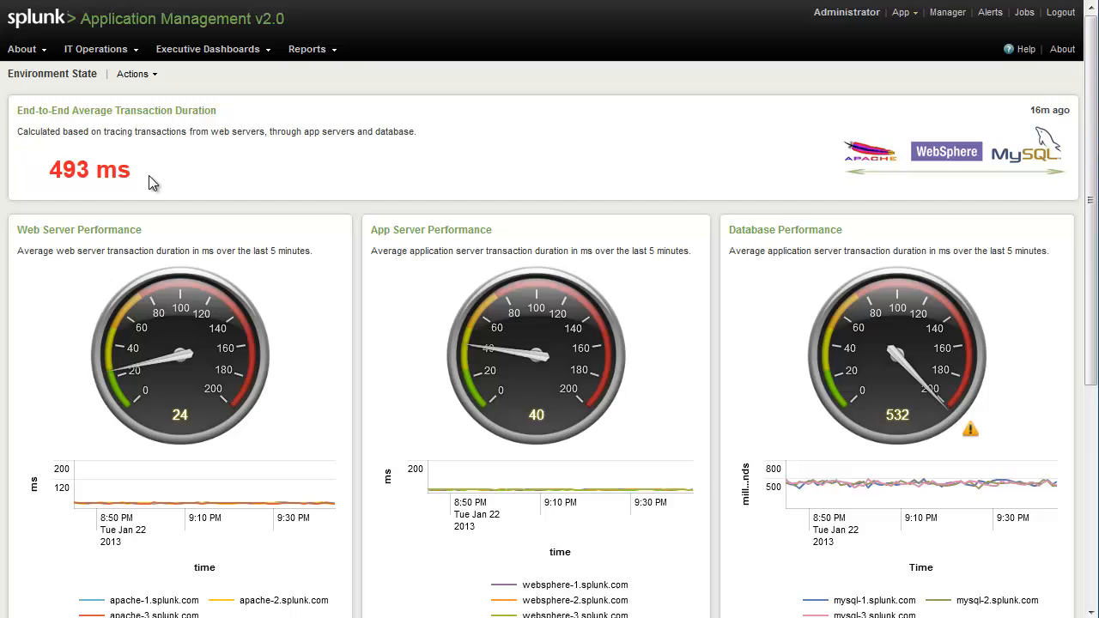
pyautogui.moveTo(152, 213)
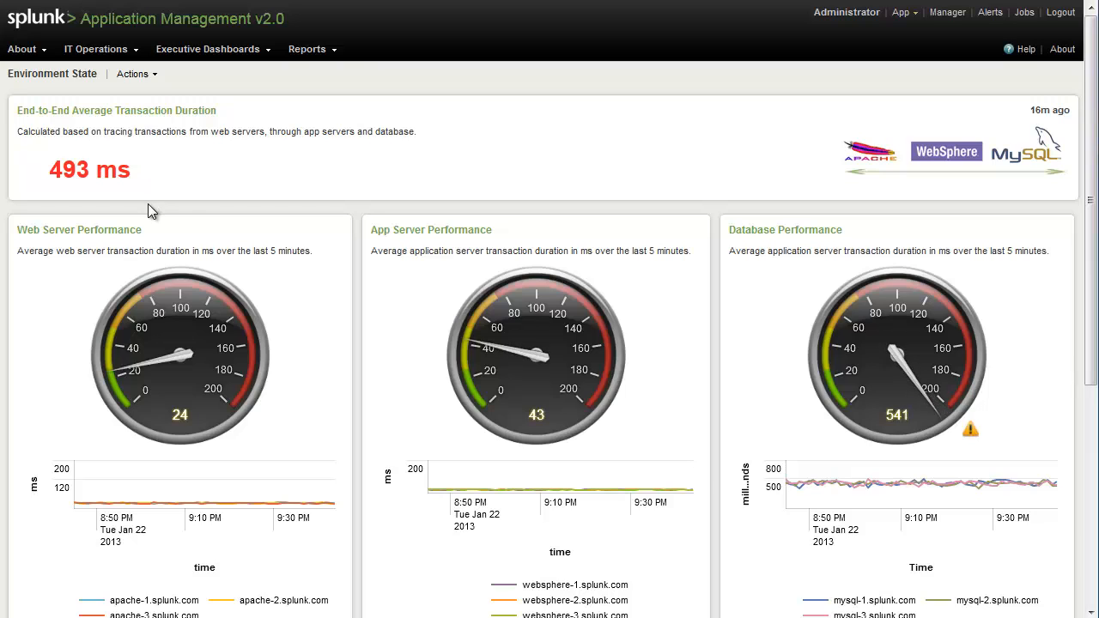
pyautogui.moveTo(670, 232)
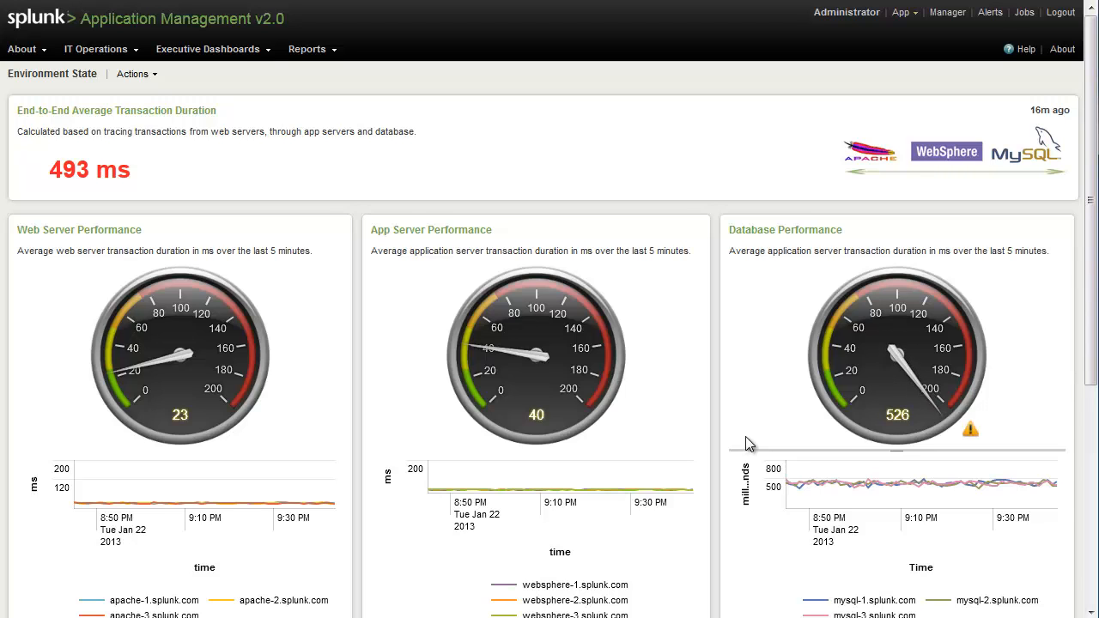
pyautogui.scroll(-3)
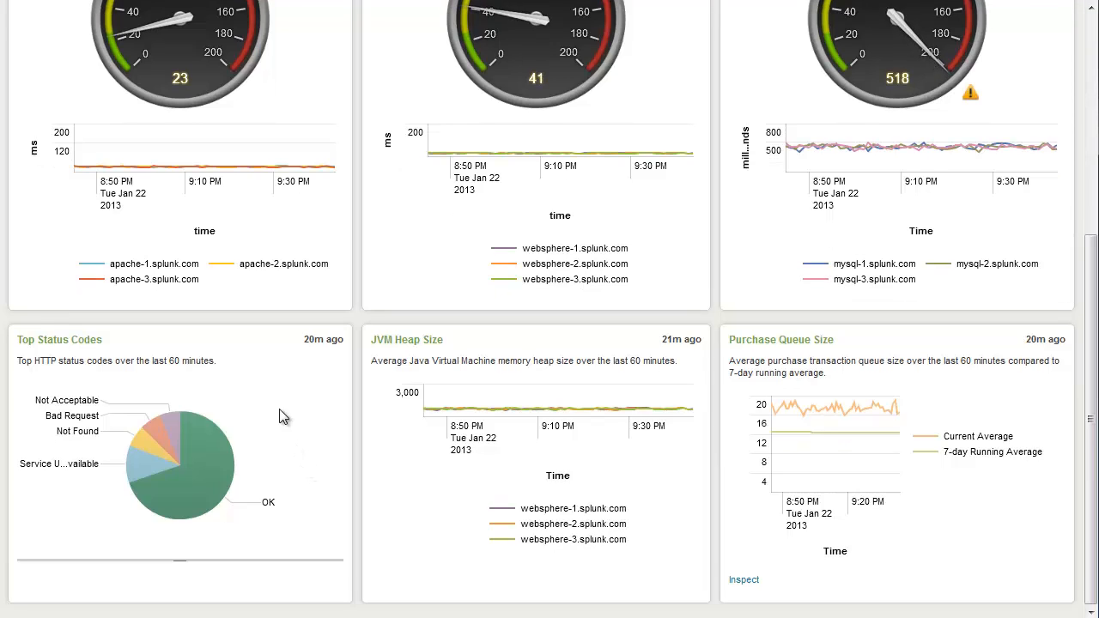
pyautogui.moveTo(285, 369)
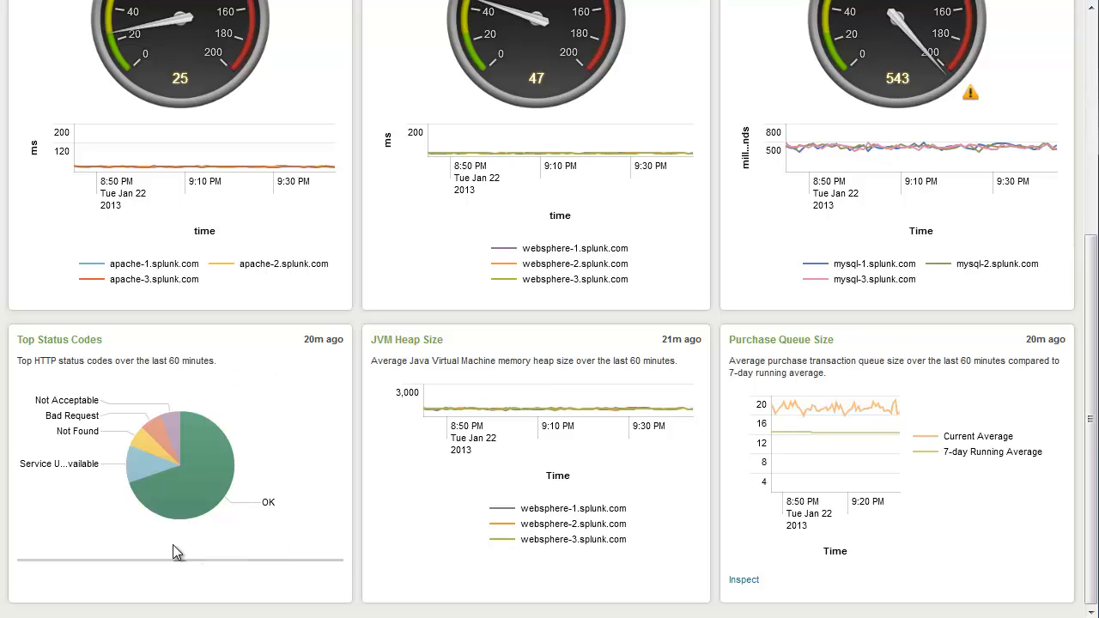
pyautogui.moveTo(101, 543)
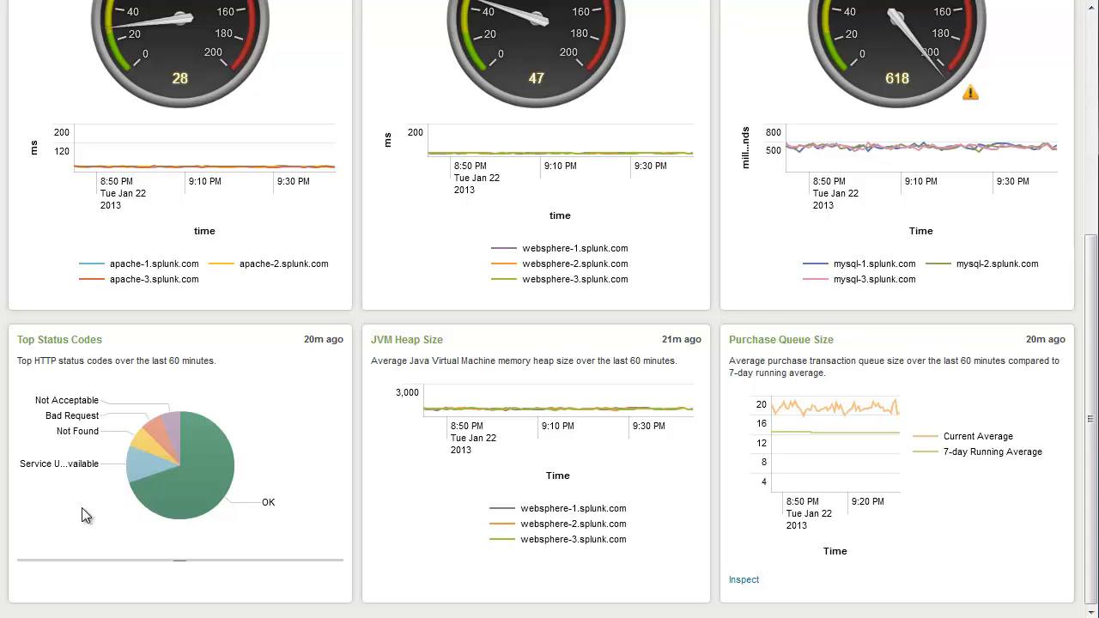
pyautogui.moveTo(279, 519)
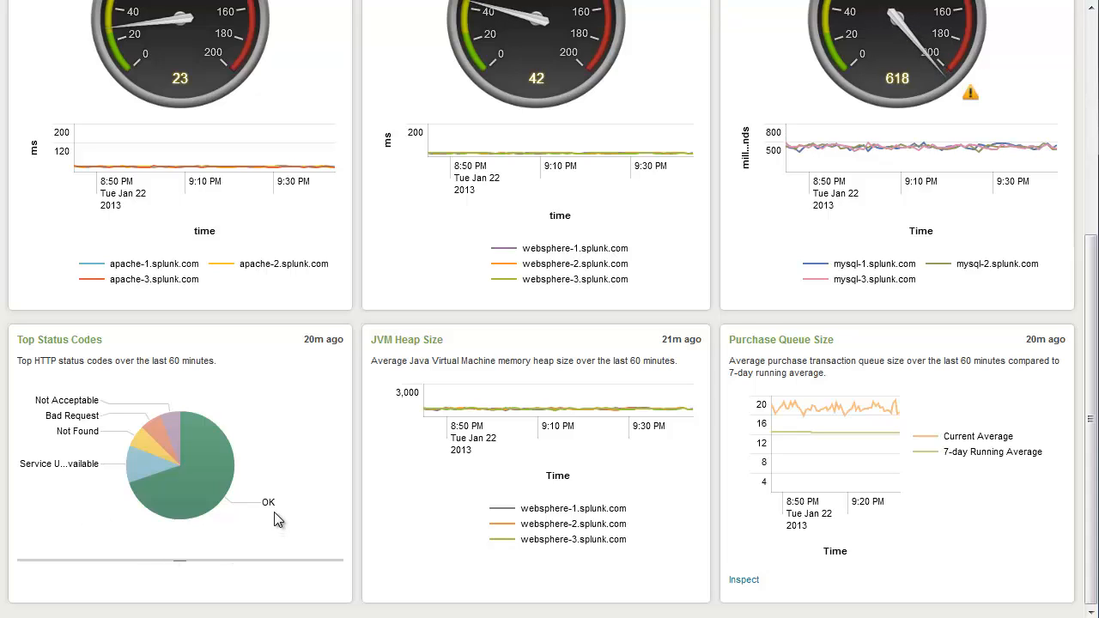
pyautogui.moveTo(100, 533)
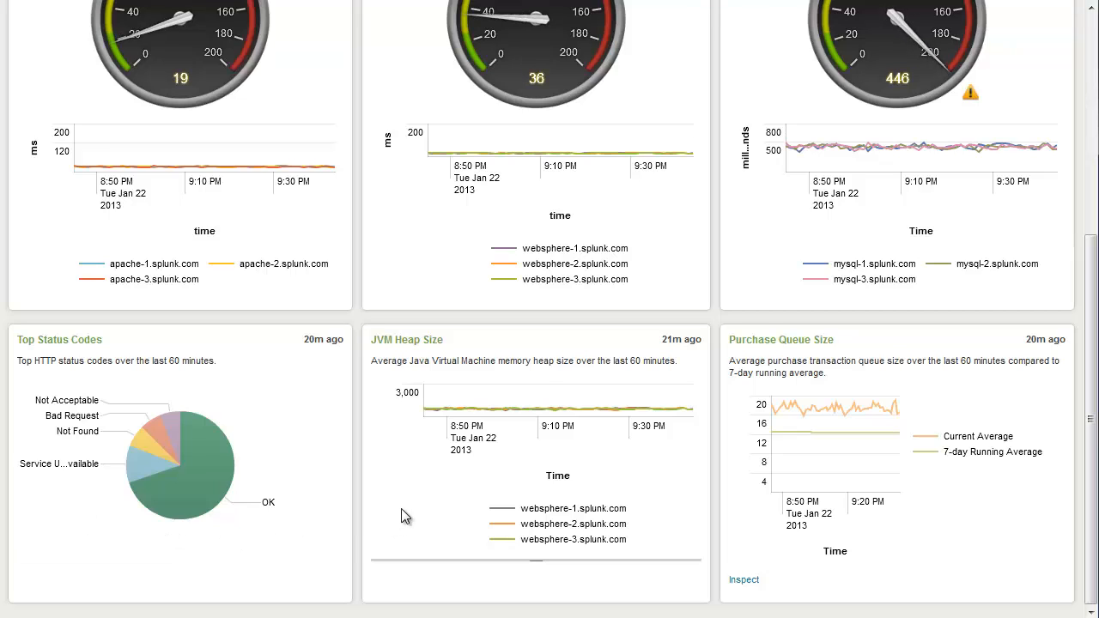
pyautogui.moveTo(397, 522)
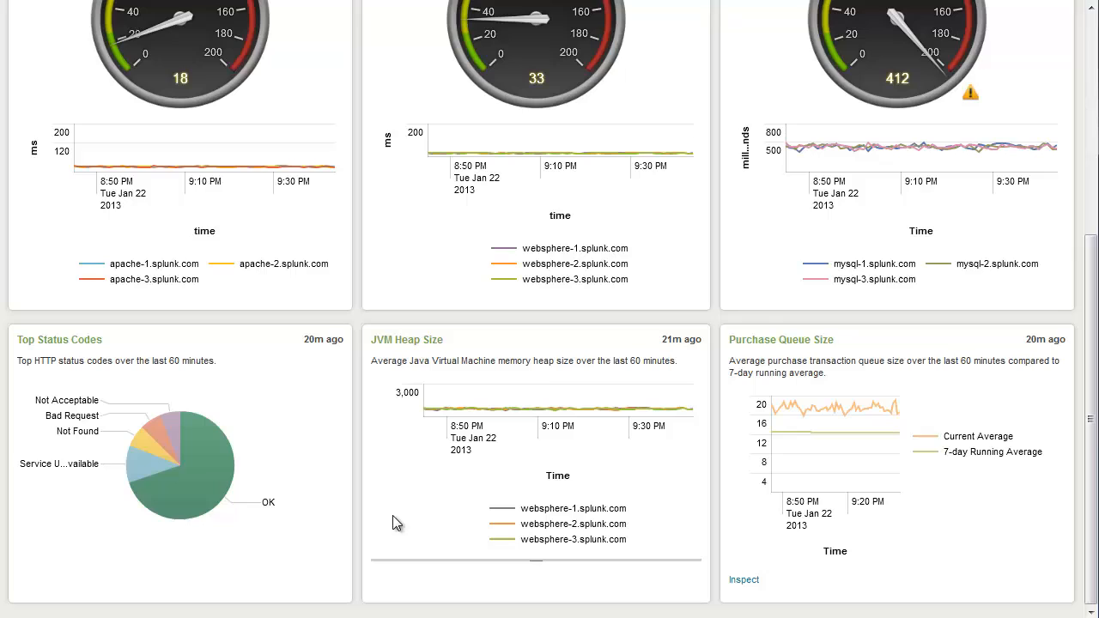
pyautogui.moveTo(409, 508)
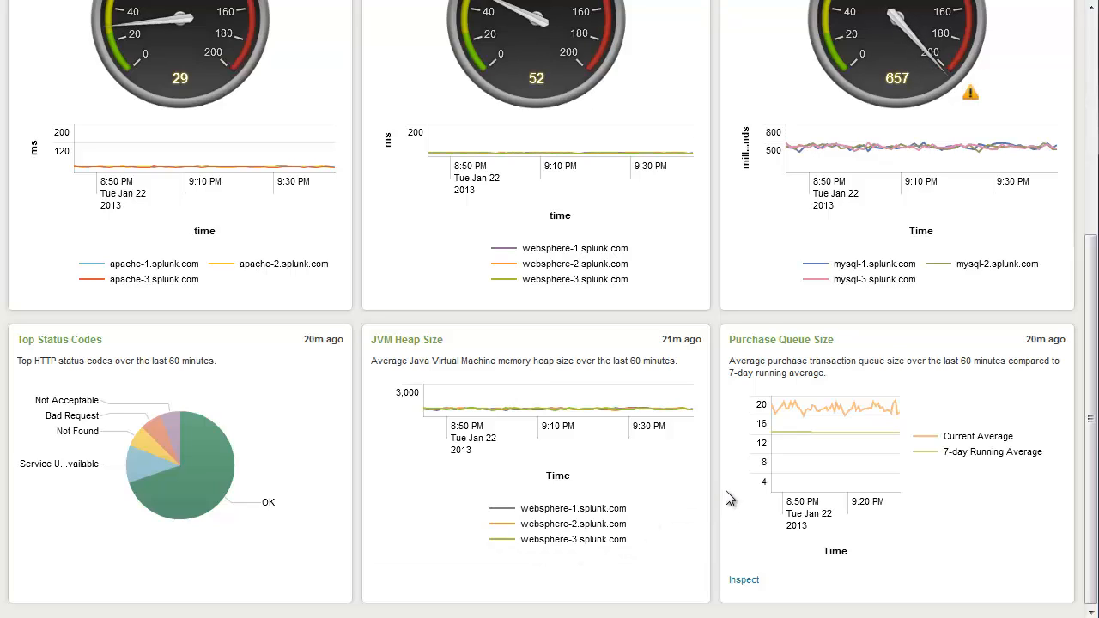
pyautogui.moveTo(833, 354)
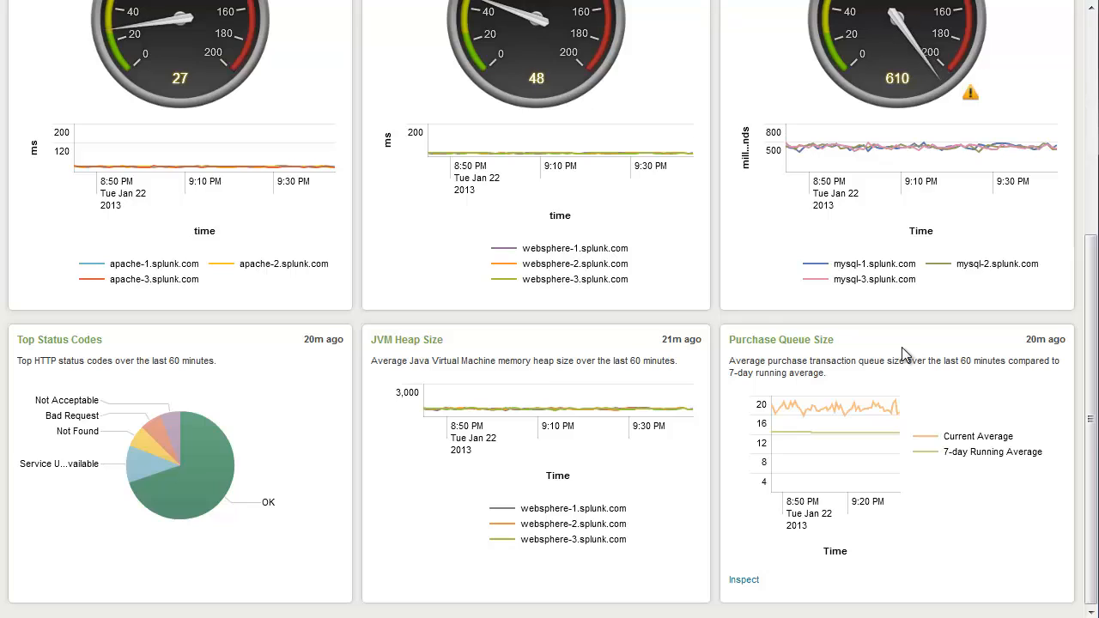
pyautogui.moveTo(961, 399)
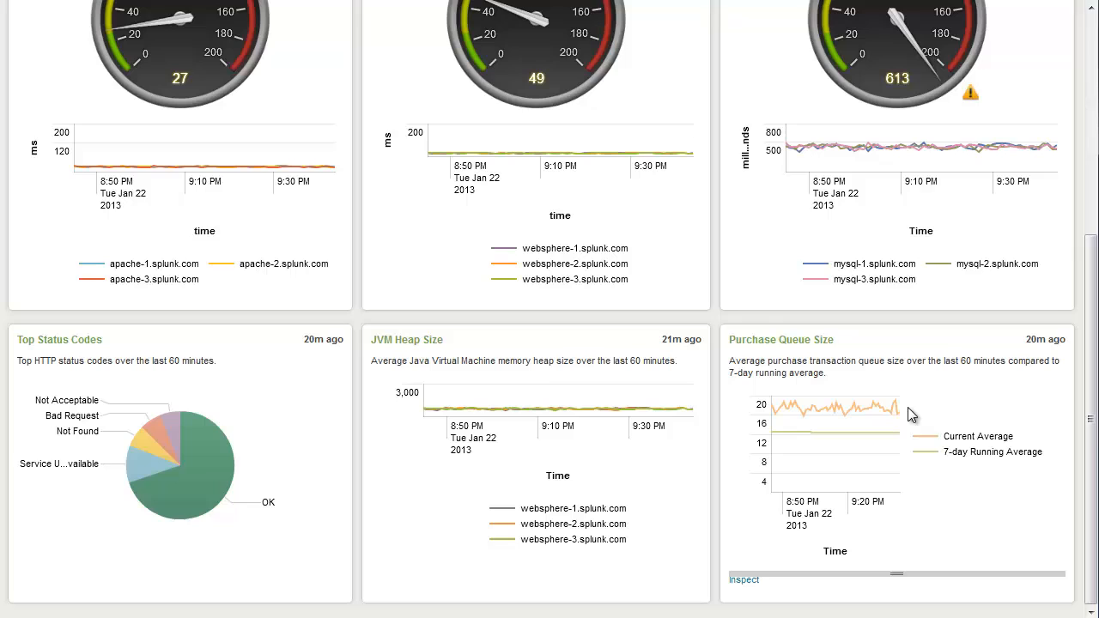
pyautogui.moveTo(1039, 439)
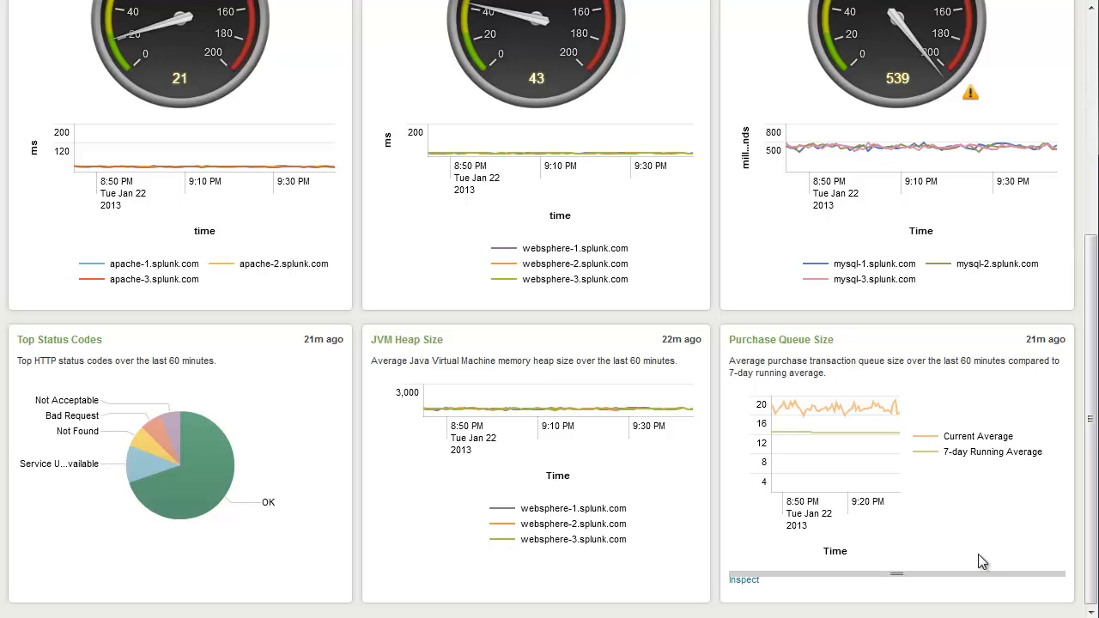
pyautogui.moveTo(960, 567)
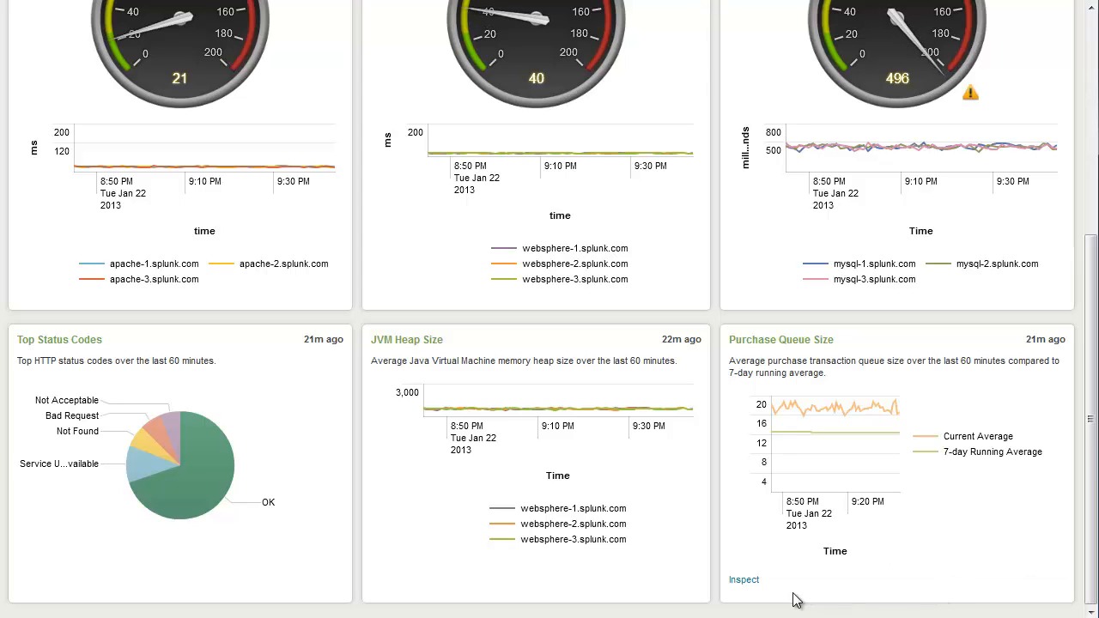
pyautogui.moveTo(744, 584)
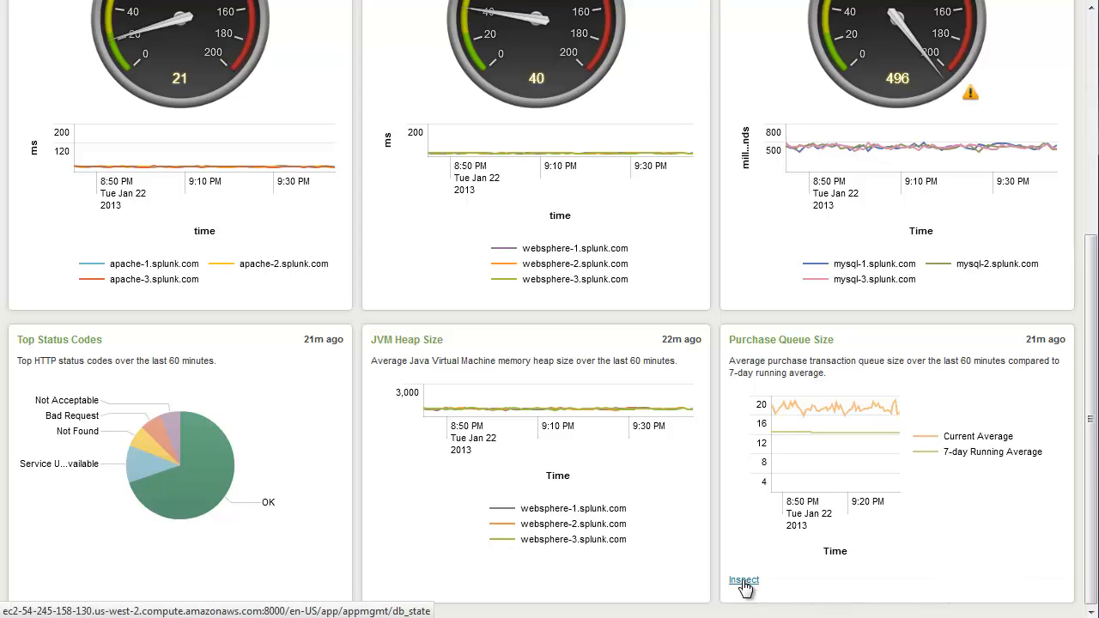
pyautogui.click(744, 581)
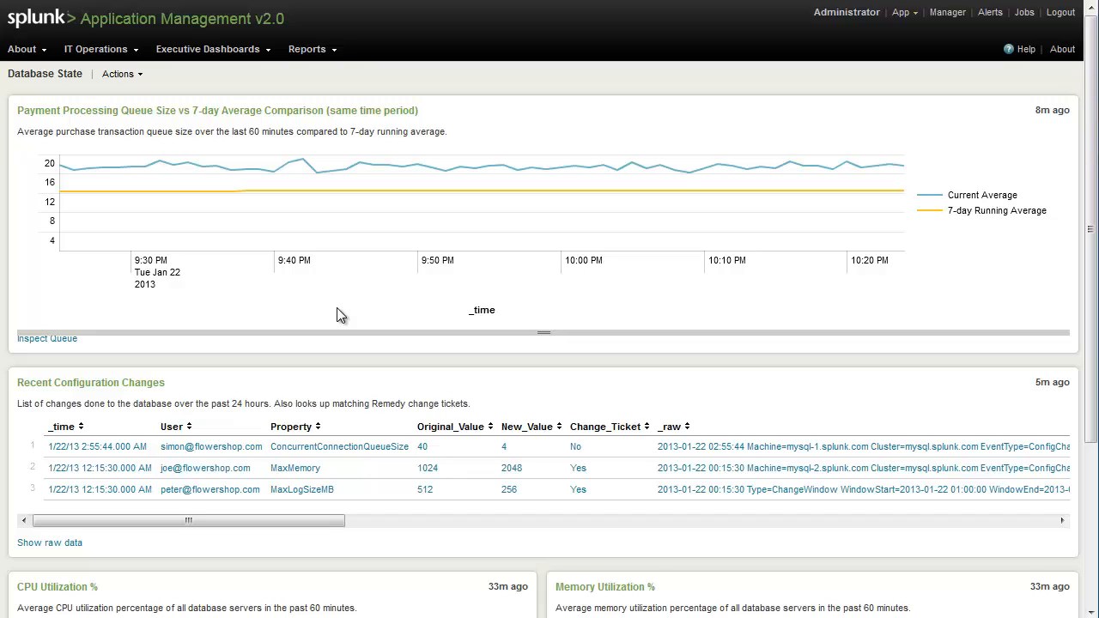
# Scroll the Database State page down to the Recent Configuration Changes panel
pyautogui.scroll(-3)
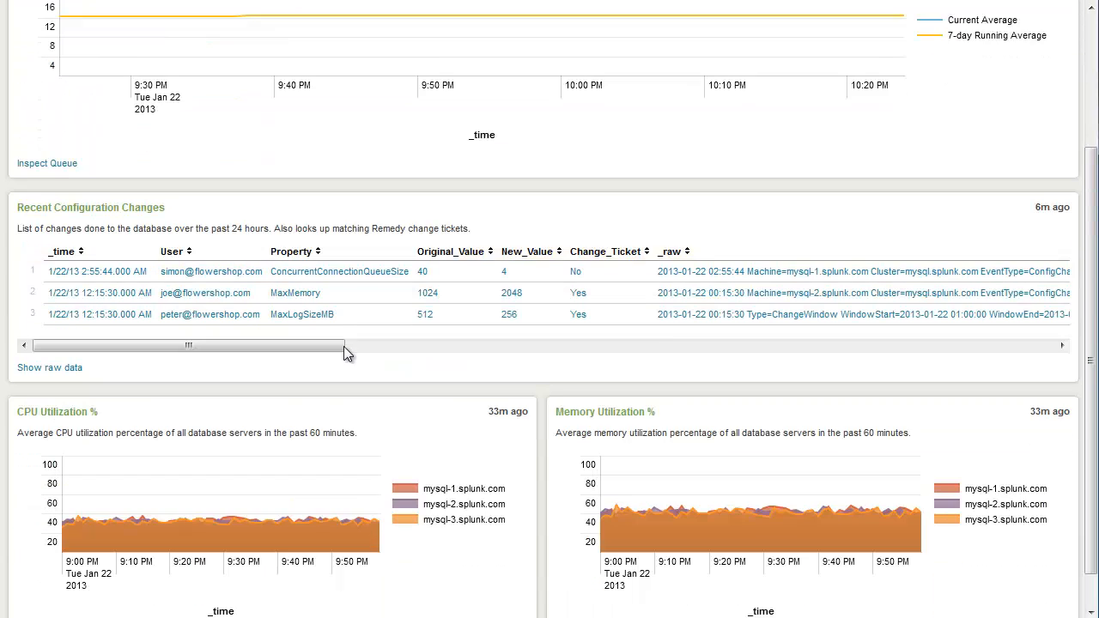
pyautogui.scroll(-3)
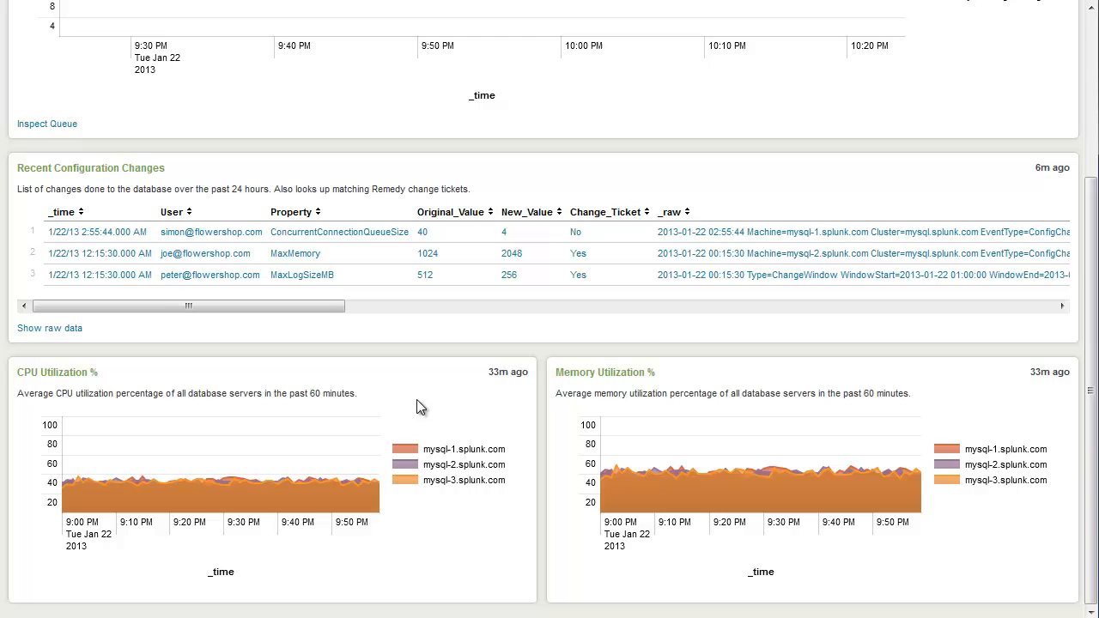
pyautogui.moveTo(477, 440)
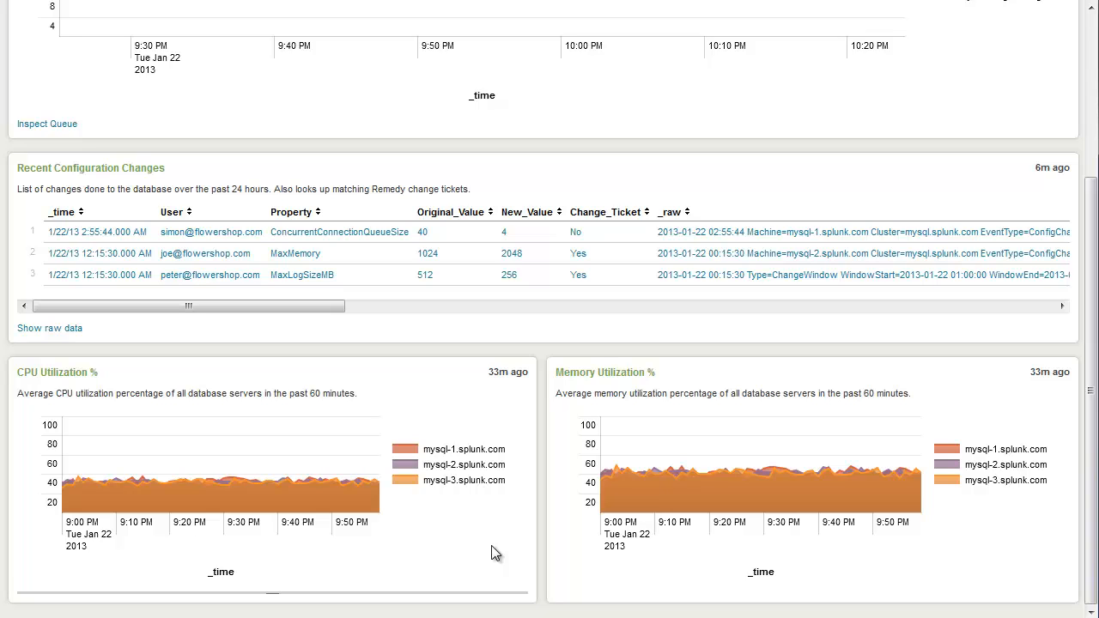
pyautogui.moveTo(278, 360)
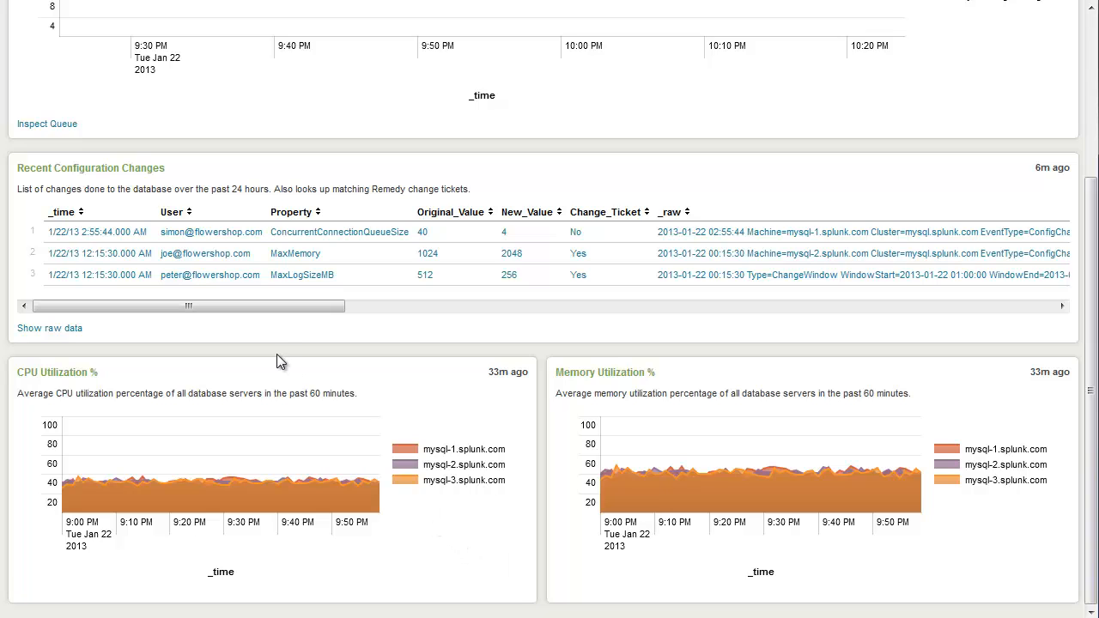
pyautogui.moveTo(283, 342)
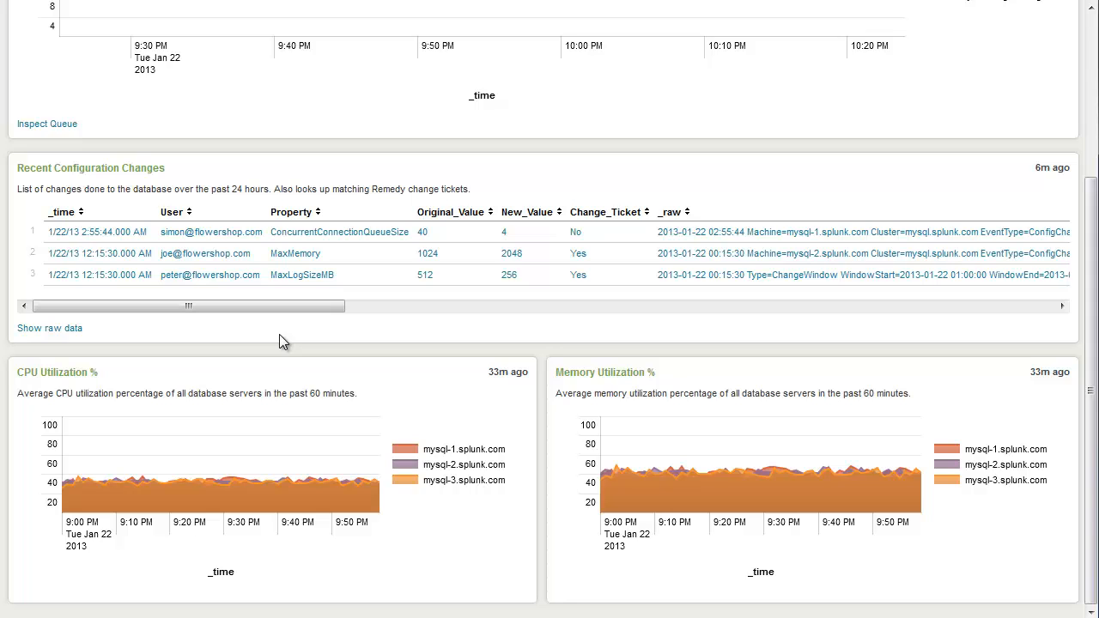
pyautogui.moveTo(272, 340)
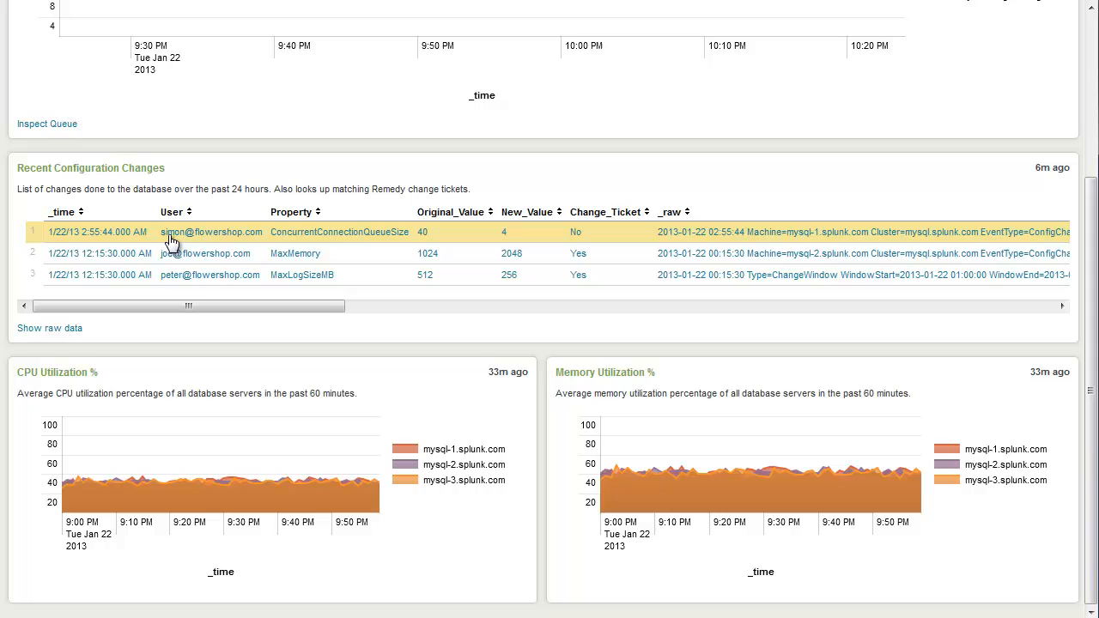
pyautogui.moveTo(285, 244)
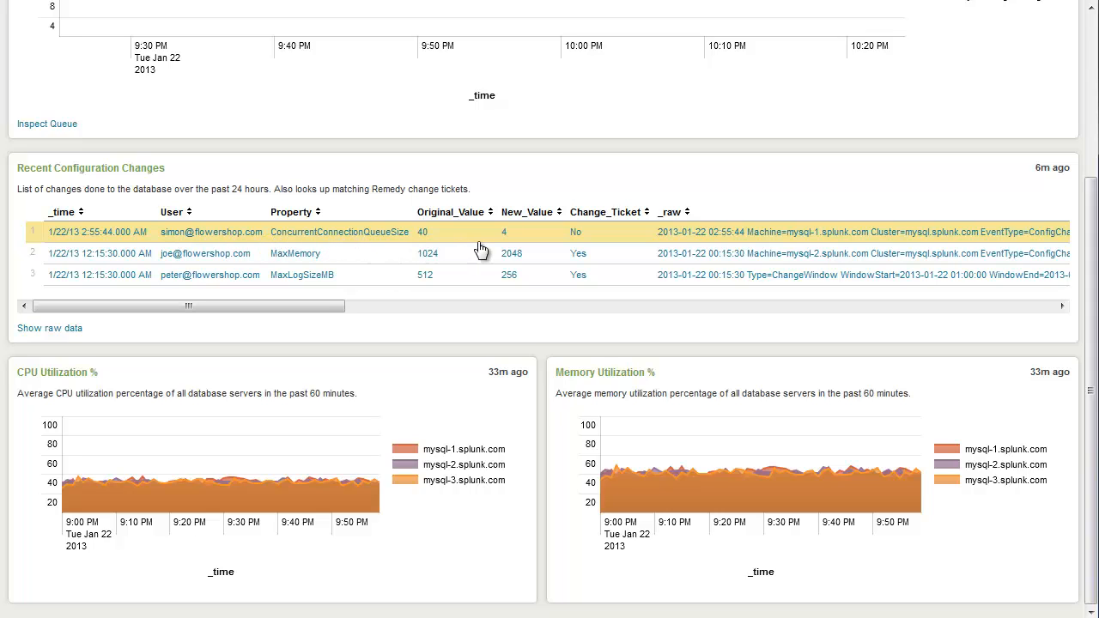
pyautogui.moveTo(584, 247)
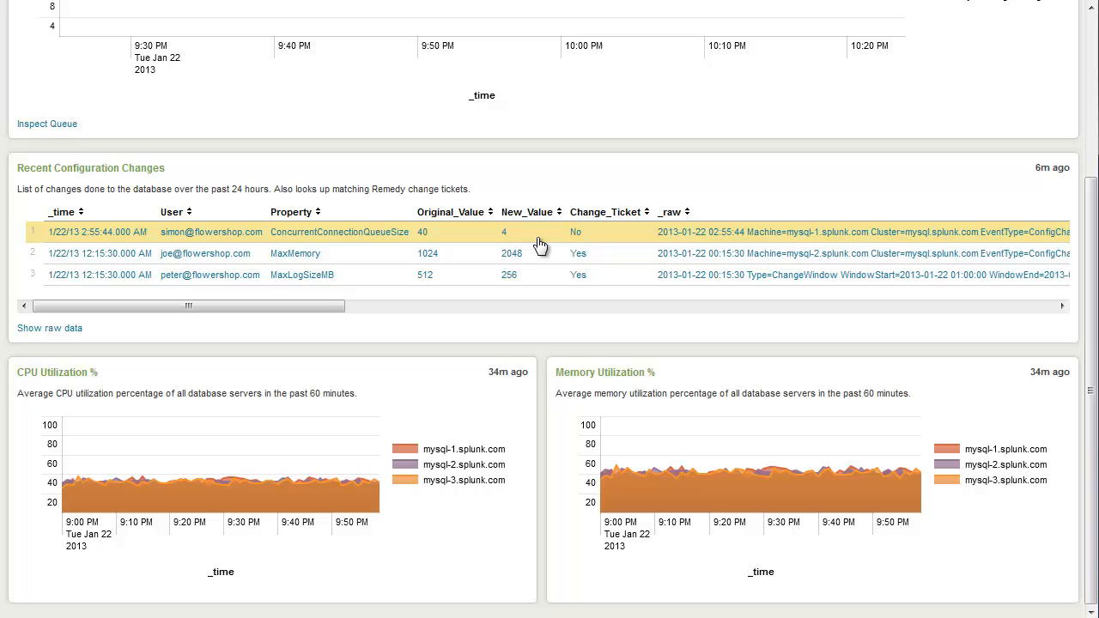
pyautogui.moveTo(524, 248)
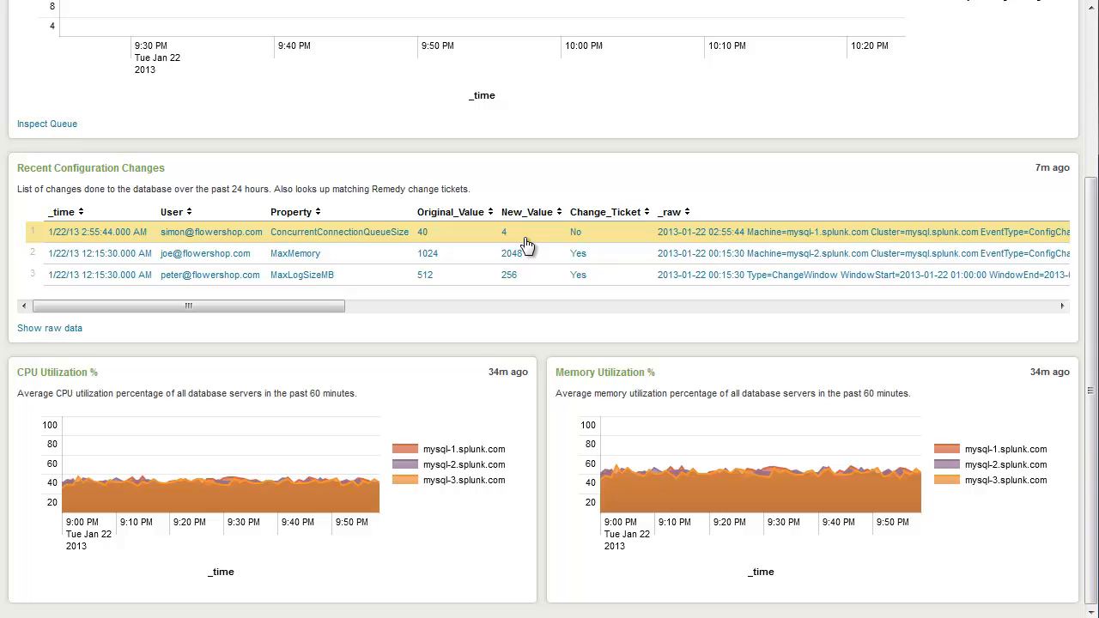
pyautogui.moveTo(227, 340)
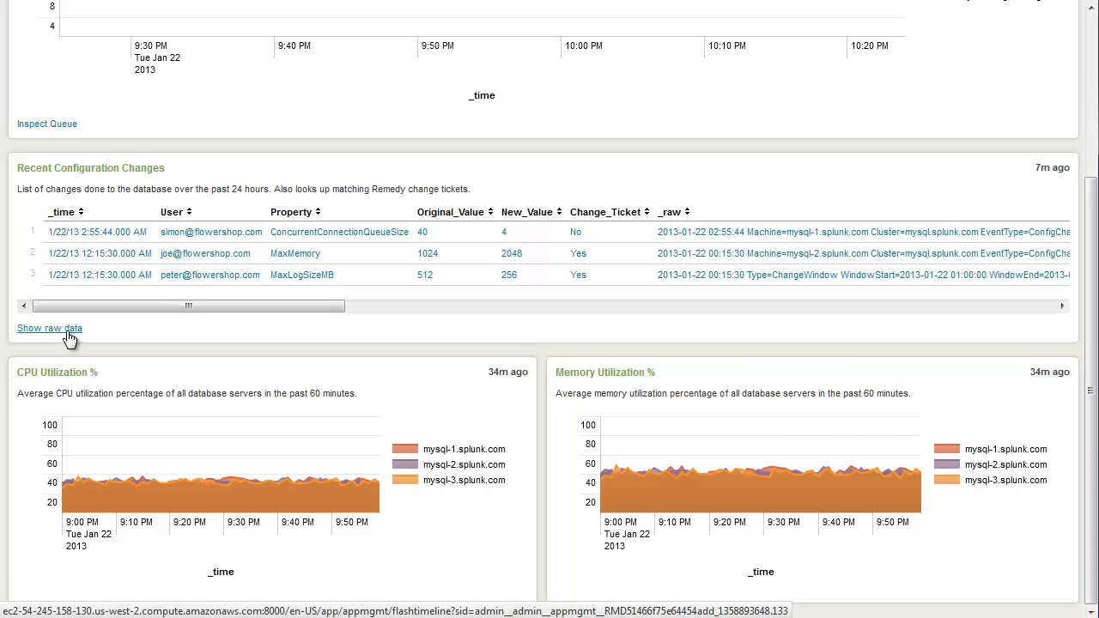
pyautogui.click(48, 328)
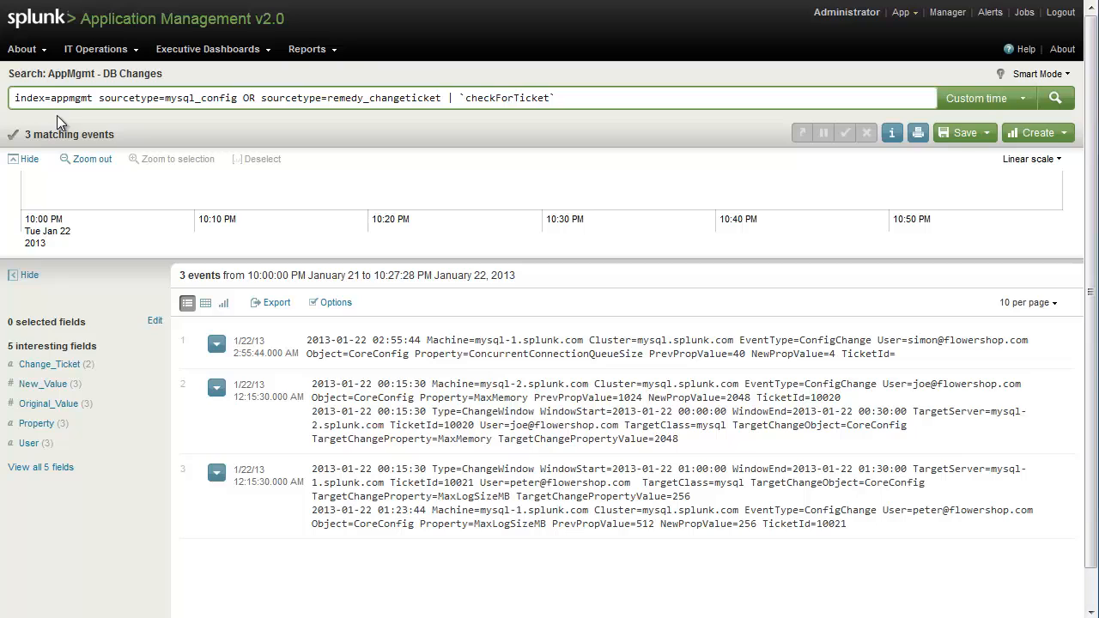
pyautogui.moveTo(147, 124)
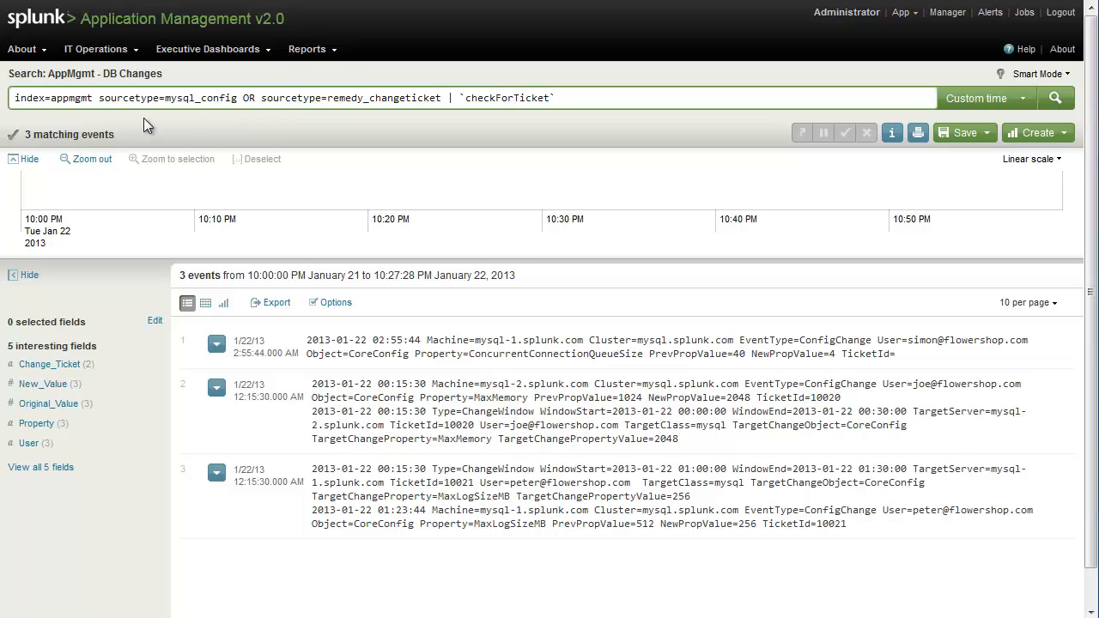
pyautogui.moveTo(180, 117)
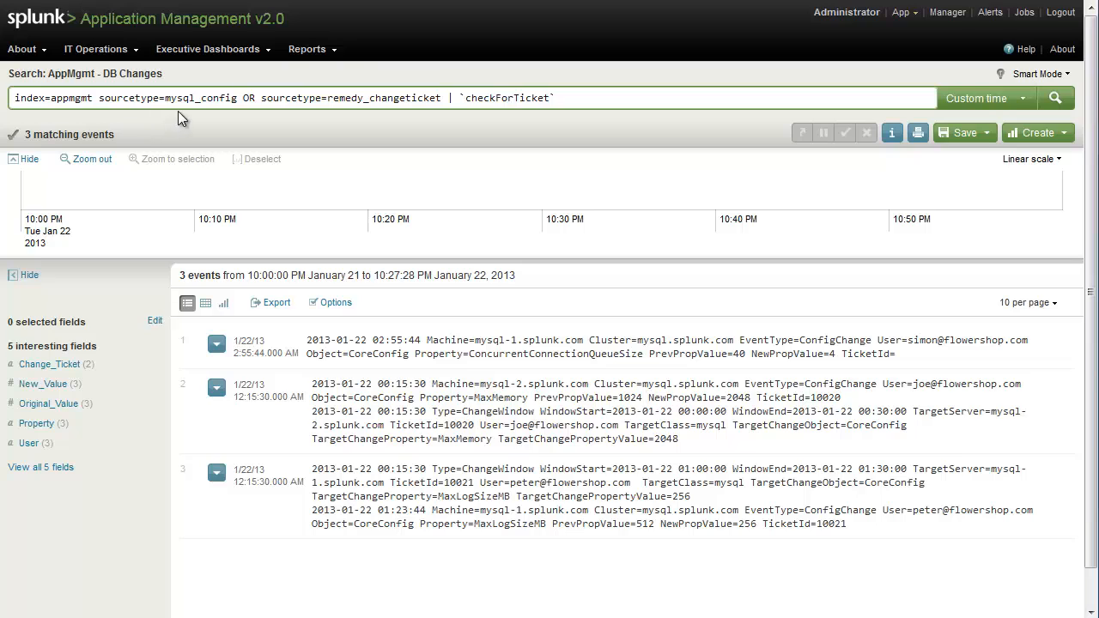
pyautogui.moveTo(380, 123)
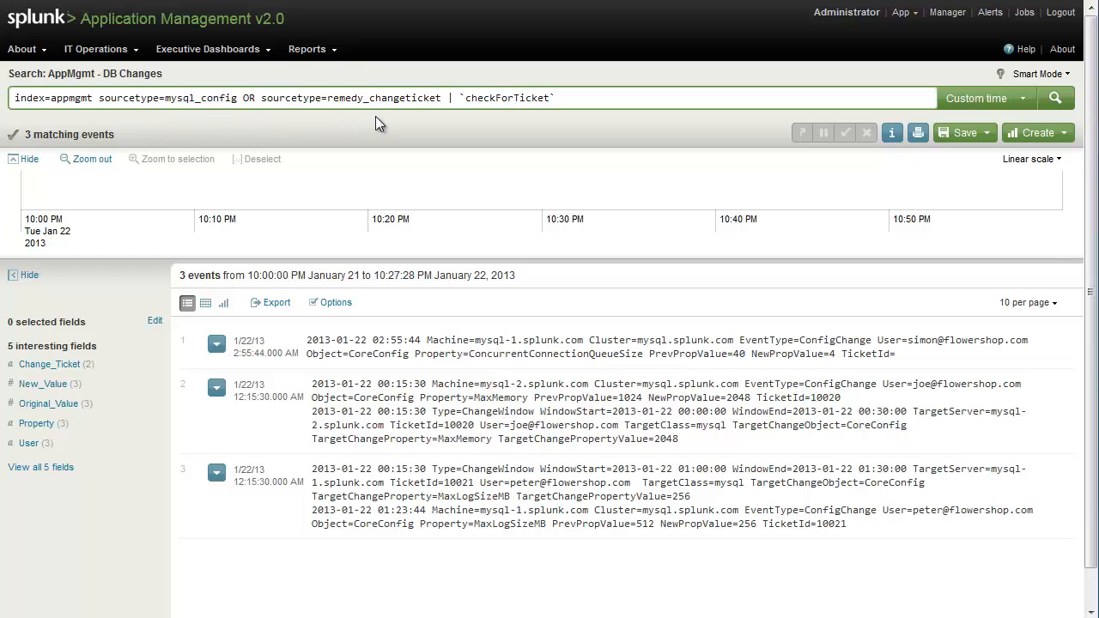
pyautogui.moveTo(481, 127)
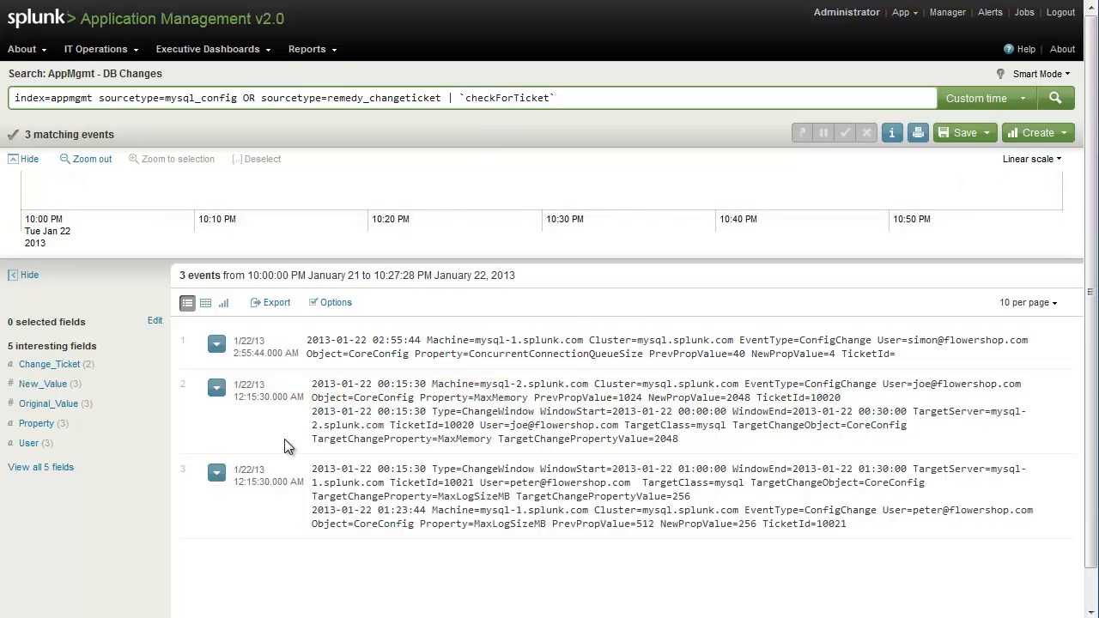
pyautogui.moveTo(313, 391)
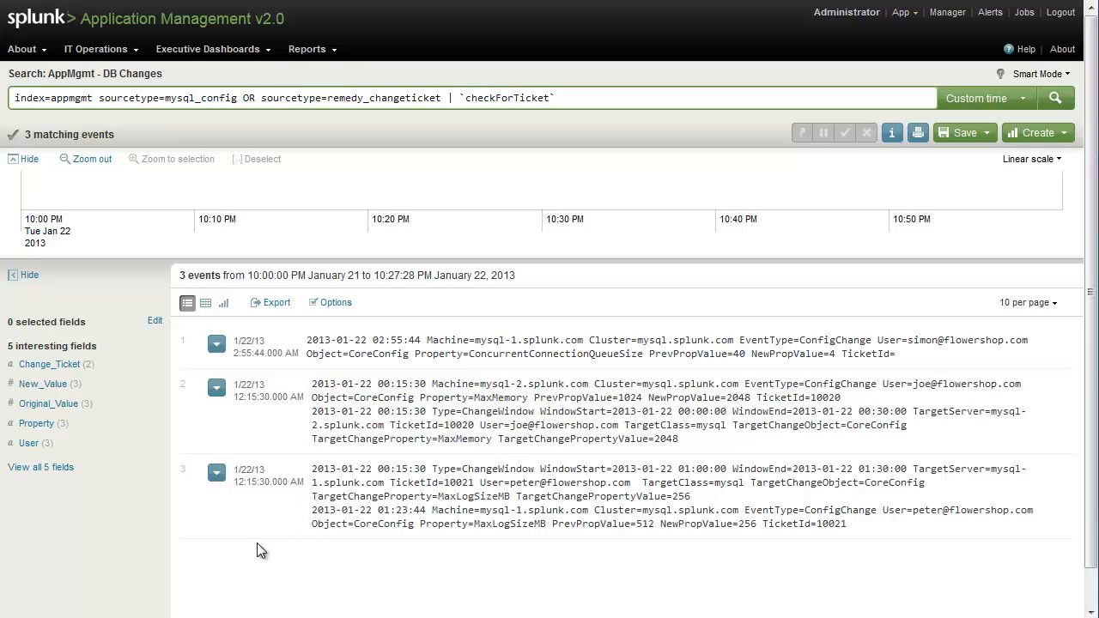
pyautogui.moveTo(189, 563)
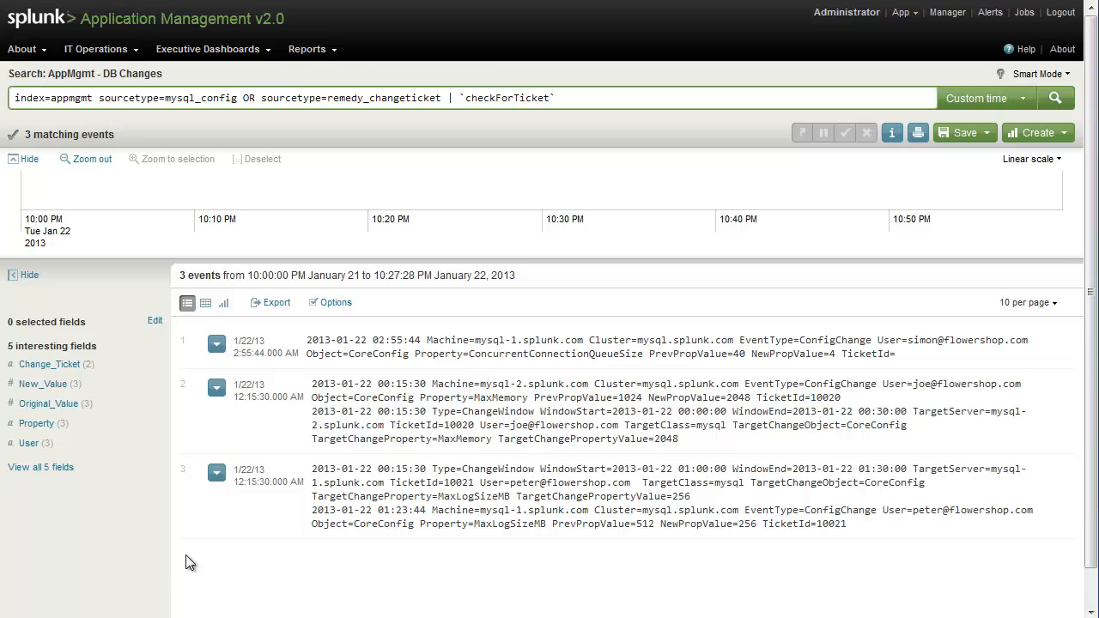
pyautogui.doubleClick(395, 340)
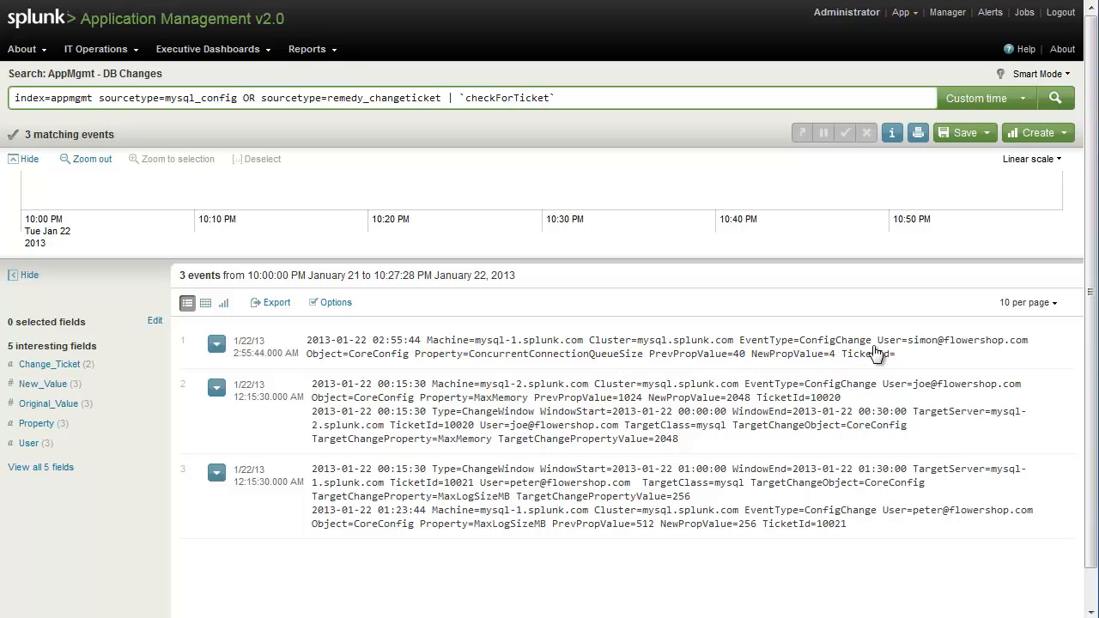
pyautogui.doubleClick(866, 354)
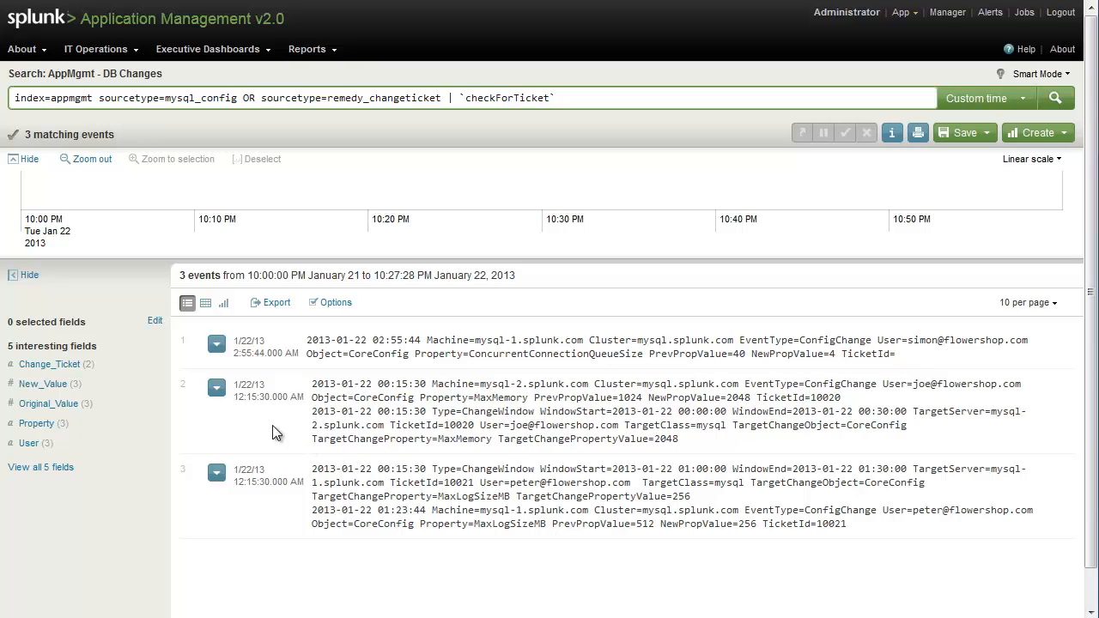
pyautogui.doubleClick(771, 385)
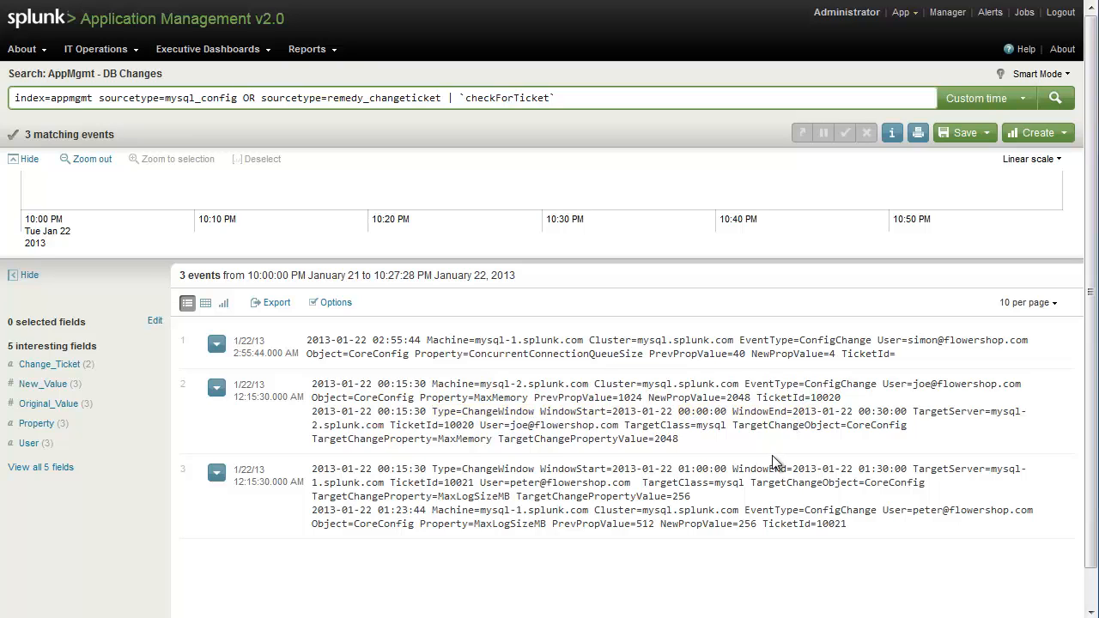
pyautogui.doubleClick(589, 496)
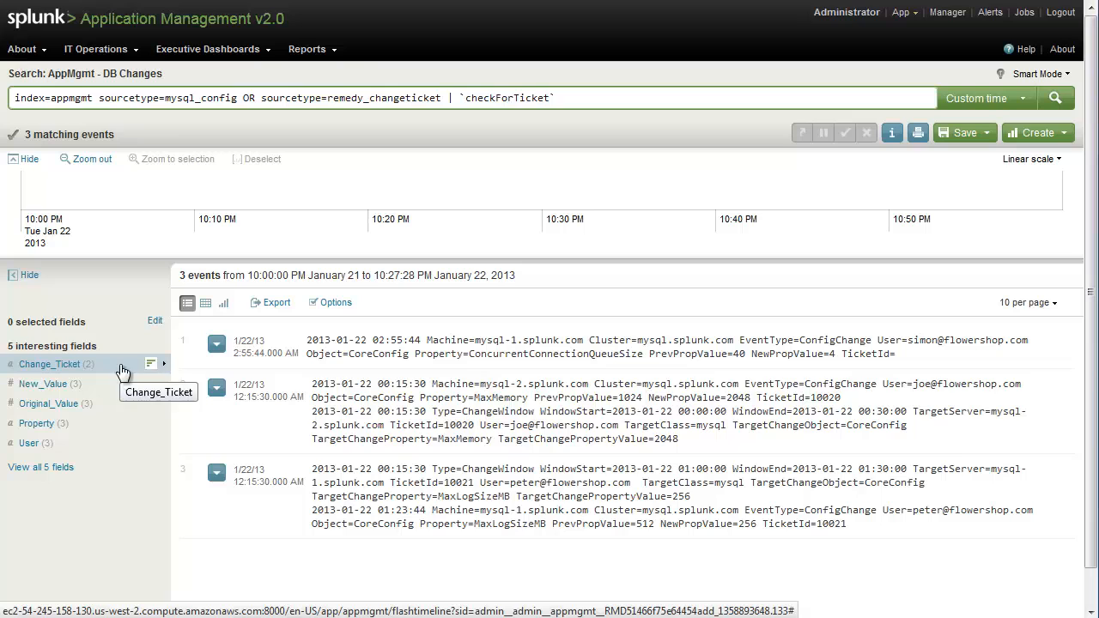
# Run the hasTicket change search over a real-time 30-second window and bring up the Create options
pyautogui.click(48, 365)
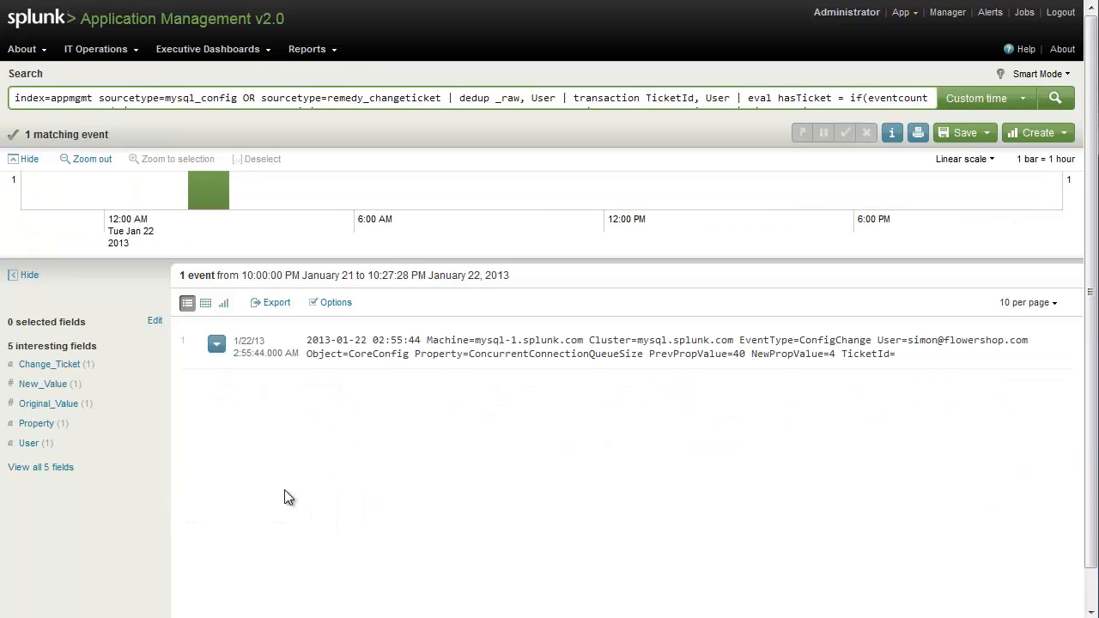
pyautogui.moveTo(340, 485)
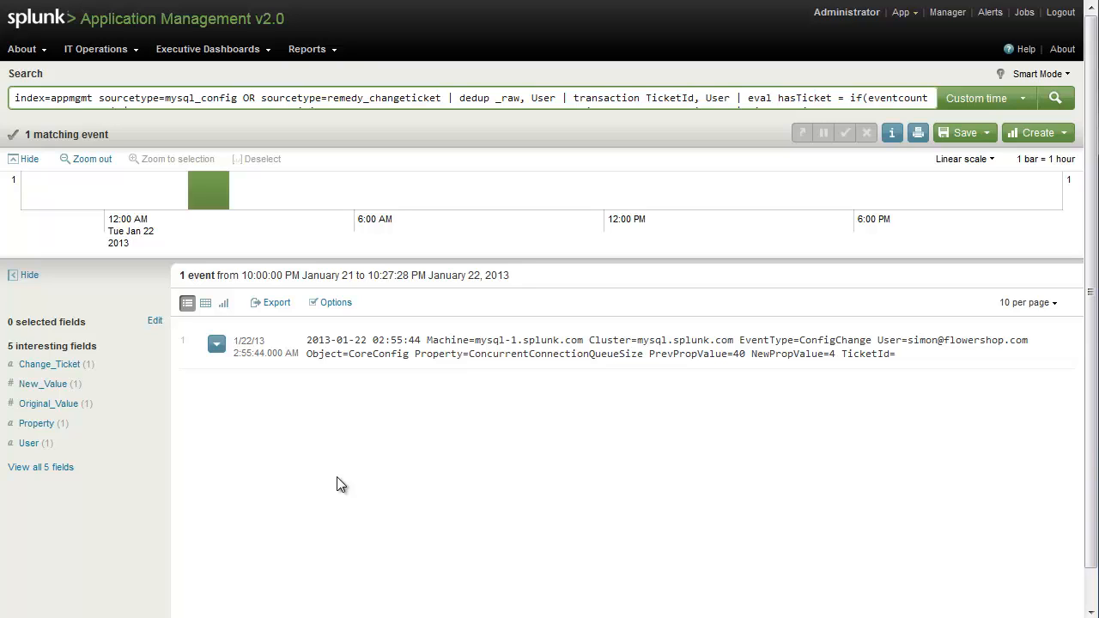
pyautogui.moveTo(924, 187)
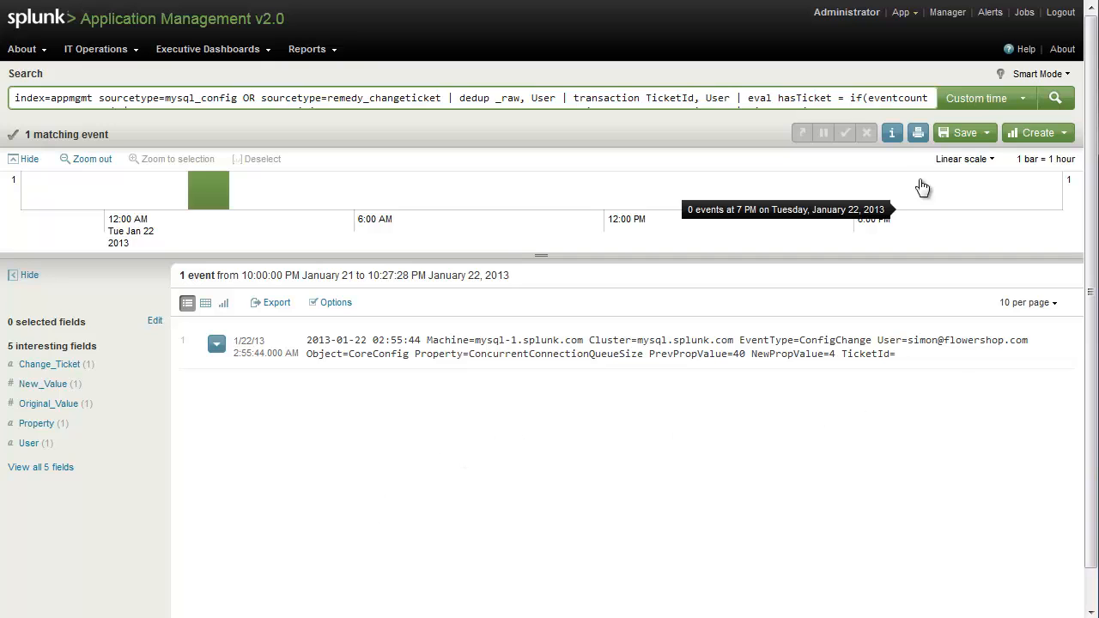
pyautogui.click(975, 98)
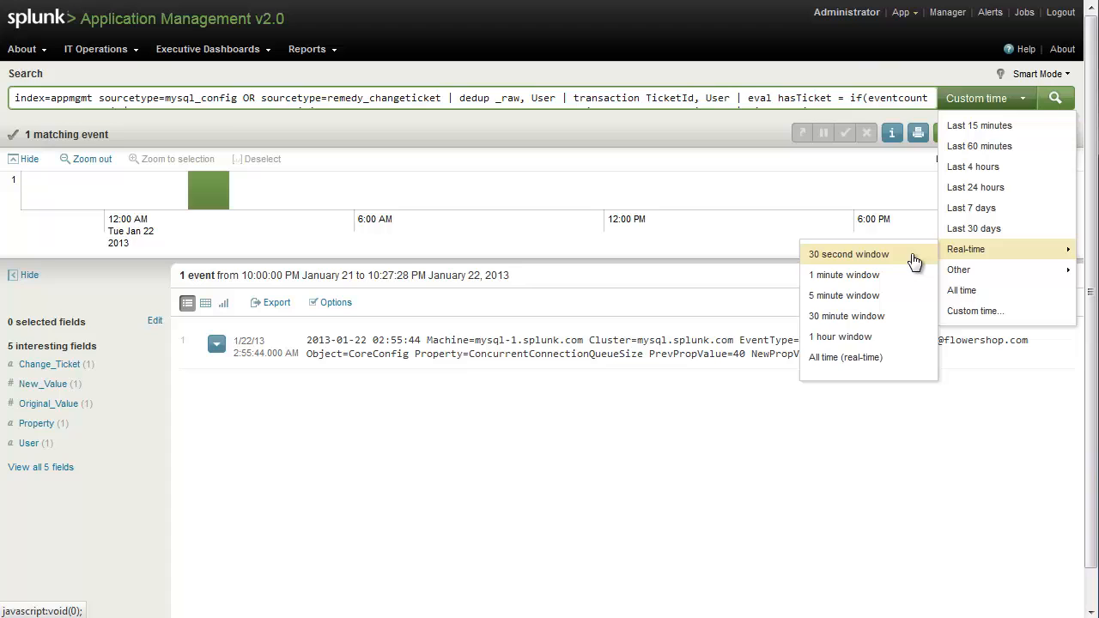
pyautogui.click(849, 255)
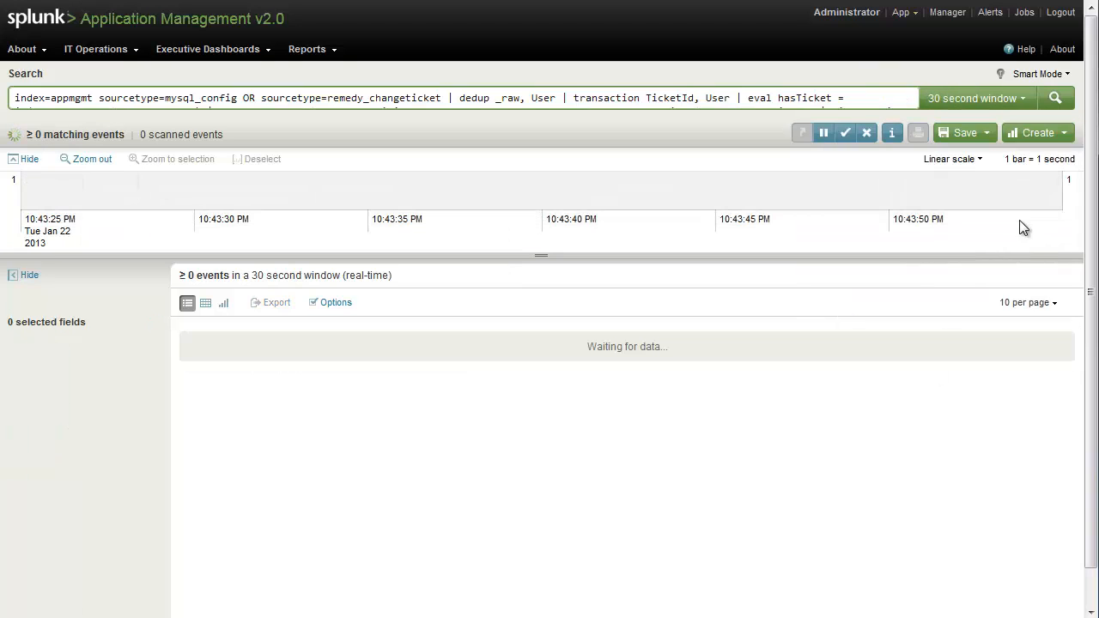
pyautogui.click(1037, 132)
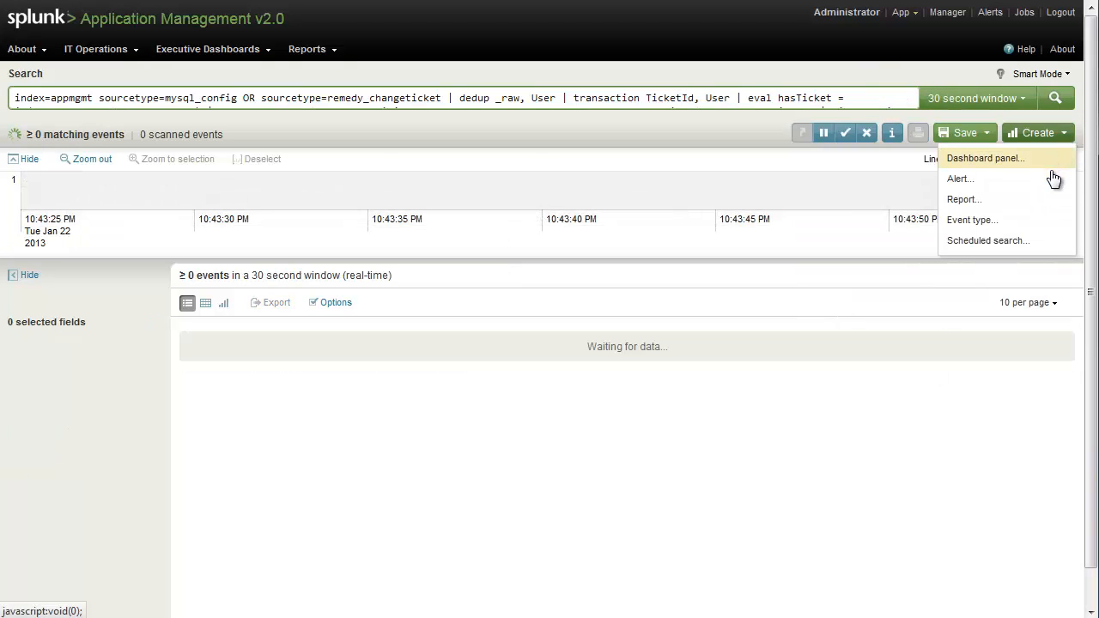
# Start a new alert from the search named 'Change w/ No Ticket'
pyautogui.click(959, 178)
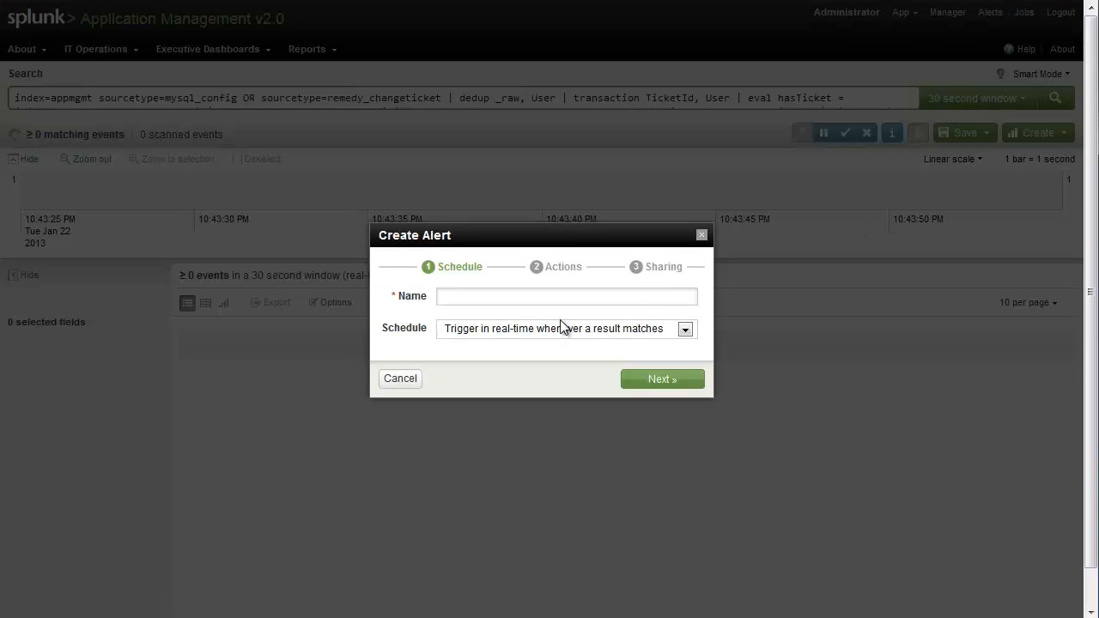
pyautogui.write('Change w/ No Ticket')
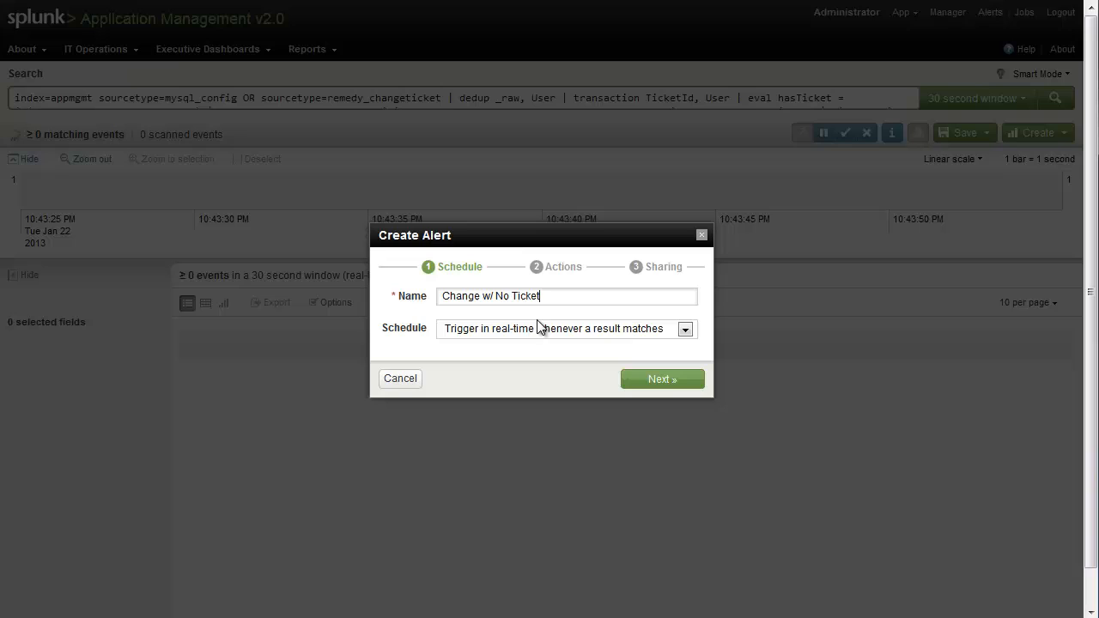
pyautogui.moveTo(574, 350)
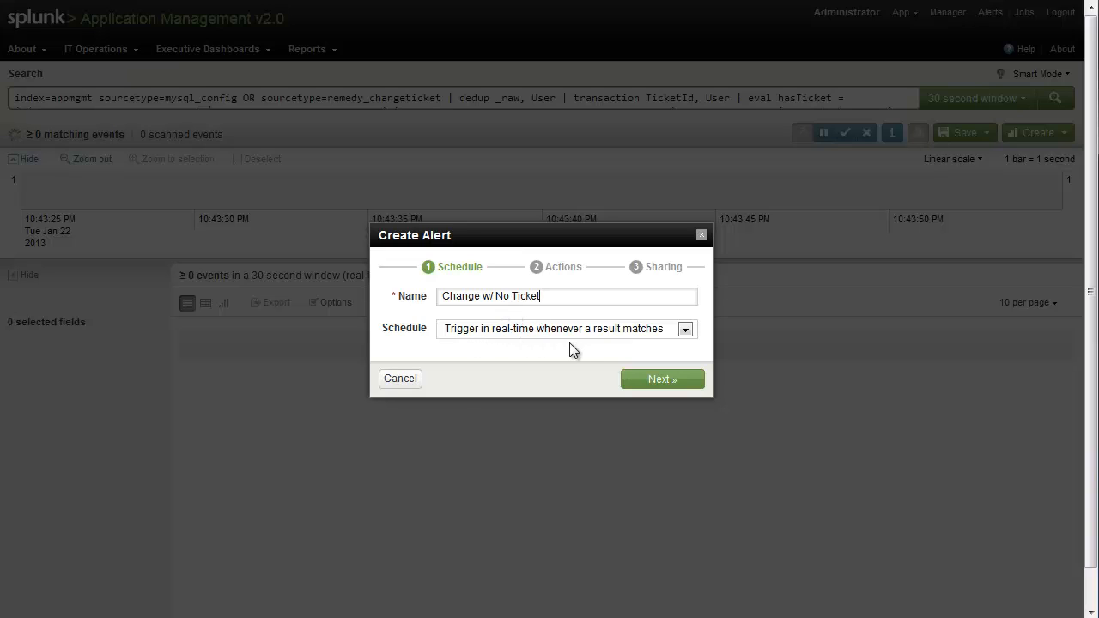
pyautogui.click(663, 379)
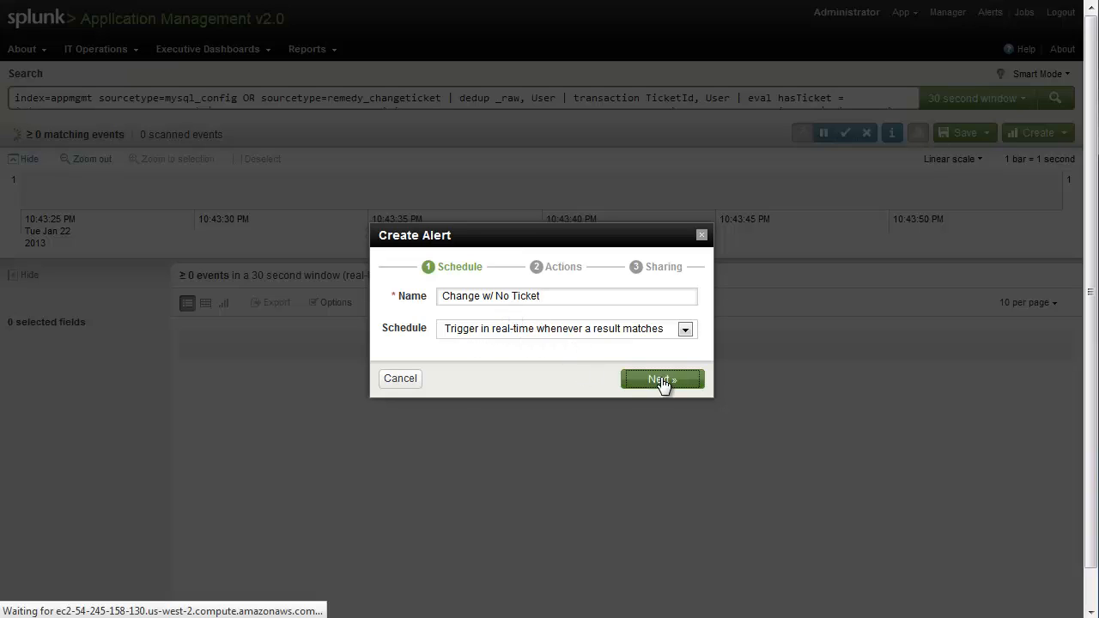
pyautogui.click(663, 380)
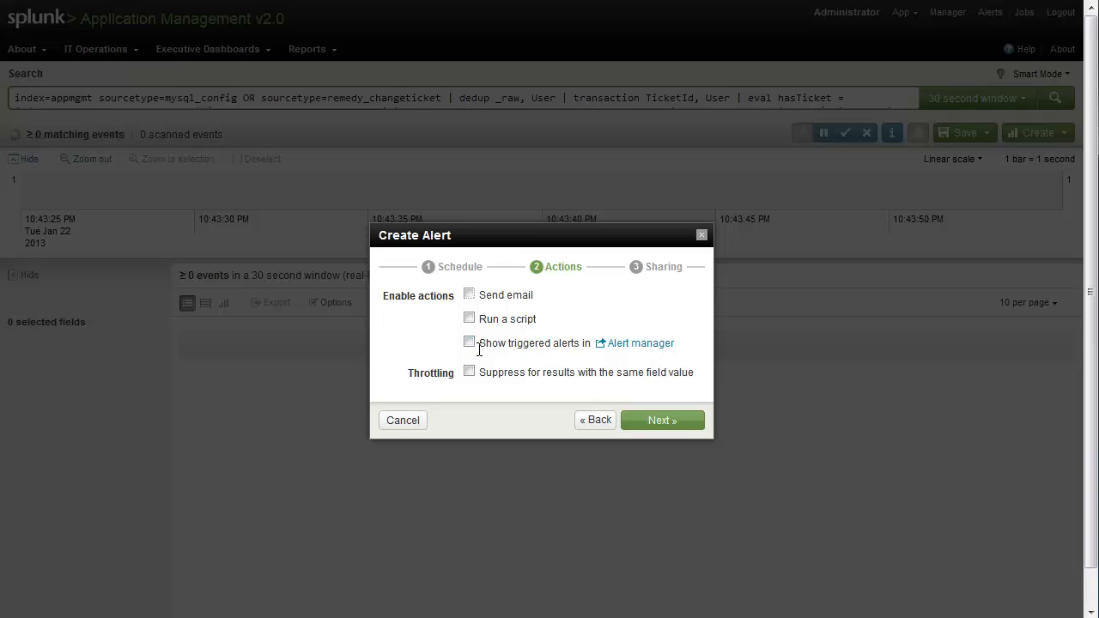
# Show triggered alerts in the alert manager with High severity, keep it private, and save
pyautogui.click(471, 344)
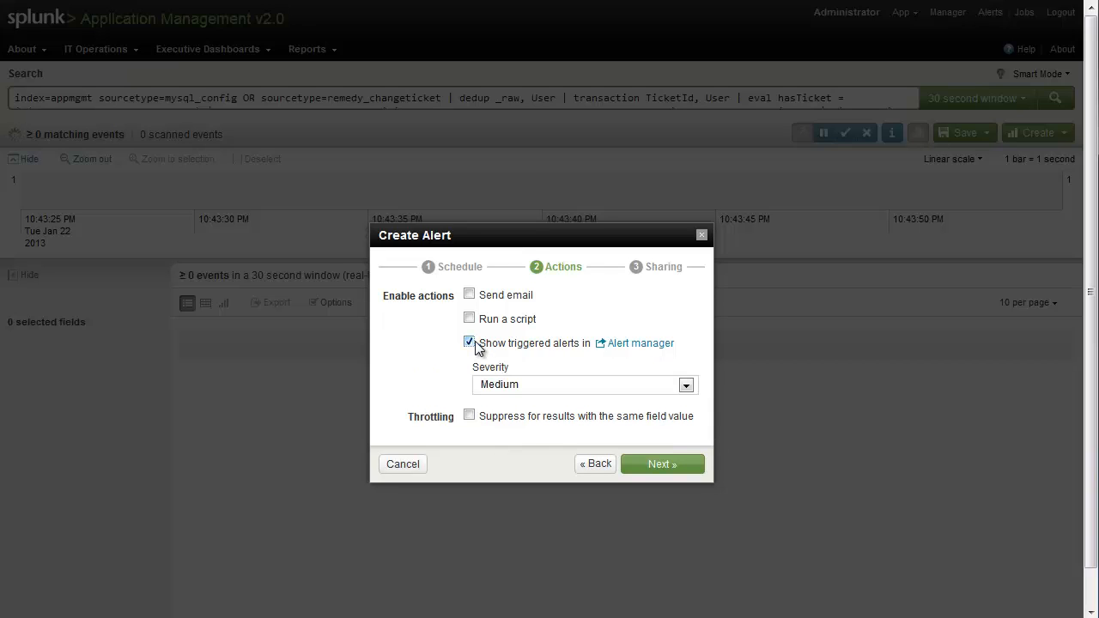
pyautogui.moveTo(655, 388)
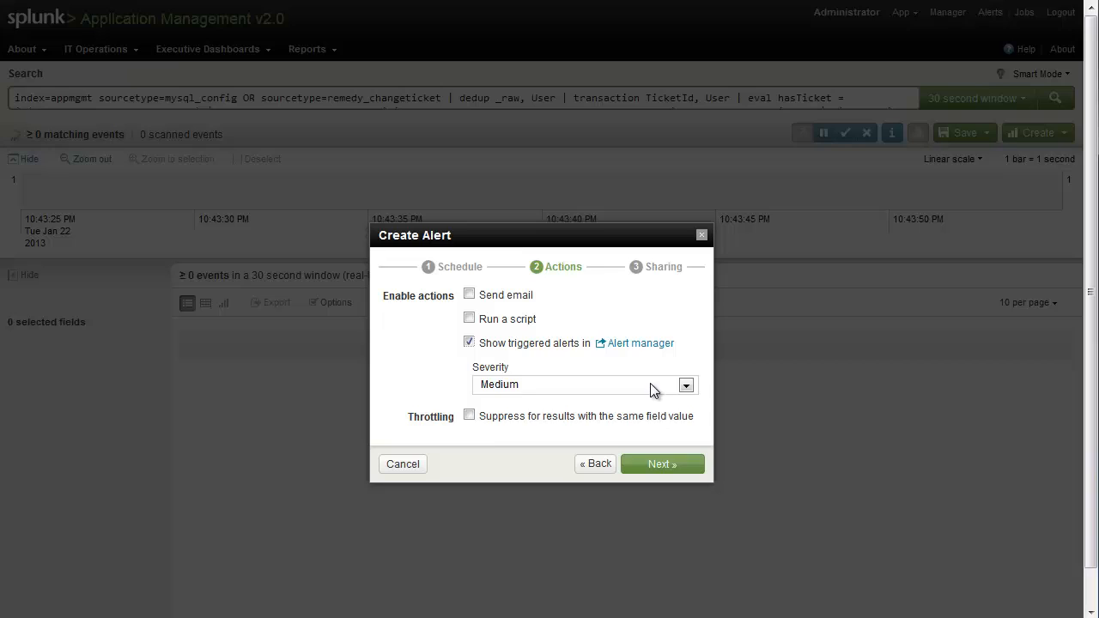
pyautogui.click(685, 385)
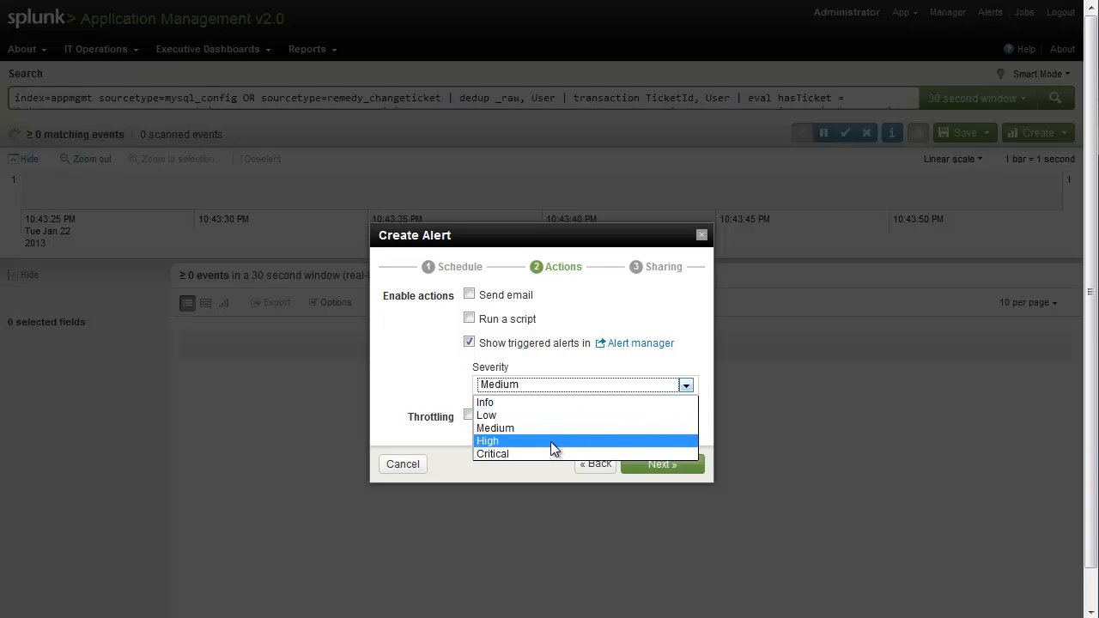
pyautogui.click(488, 440)
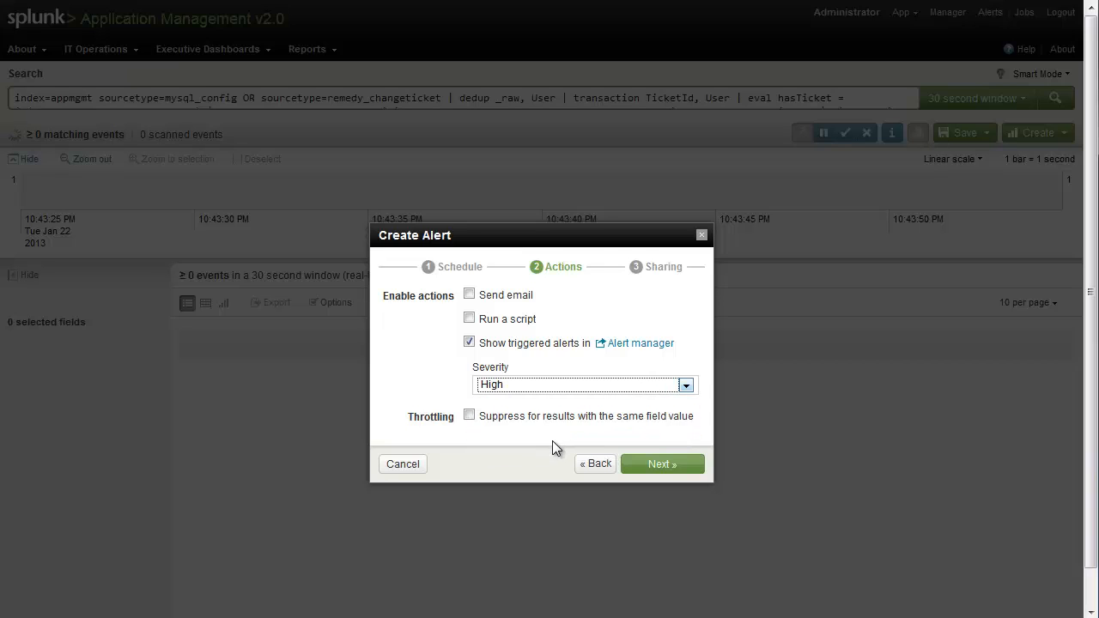
pyautogui.moveTo(663, 463)
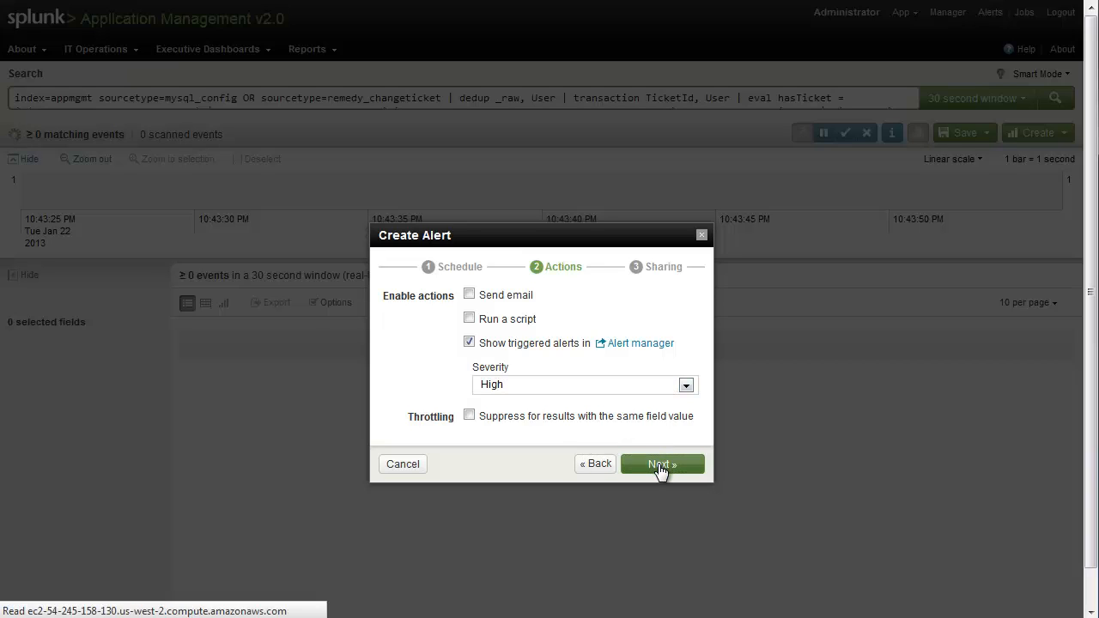
pyautogui.click(663, 464)
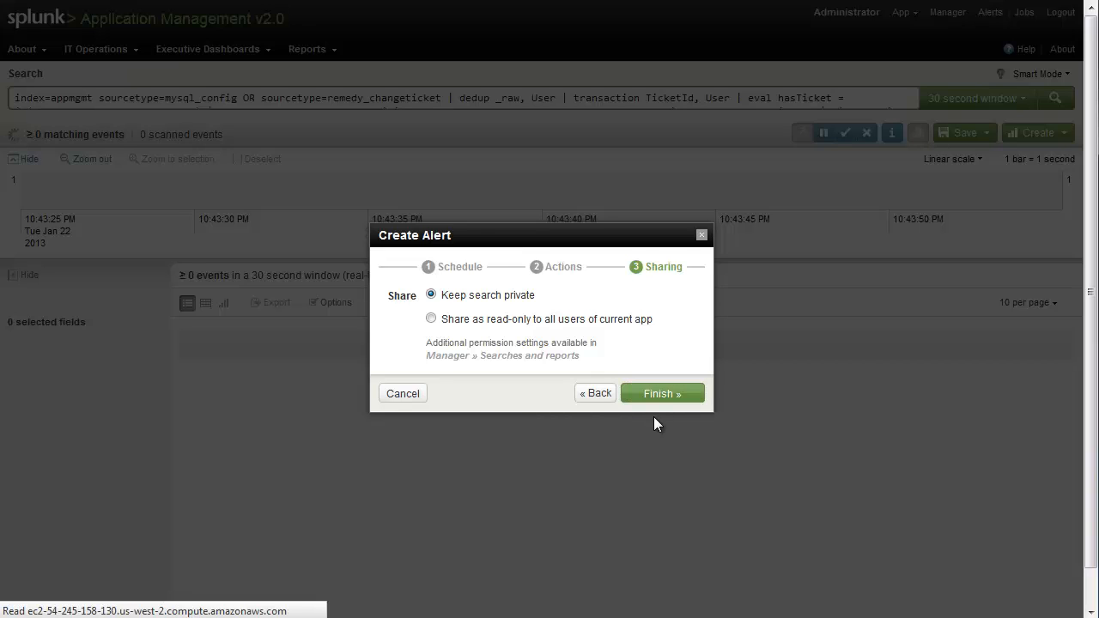
pyautogui.click(664, 393)
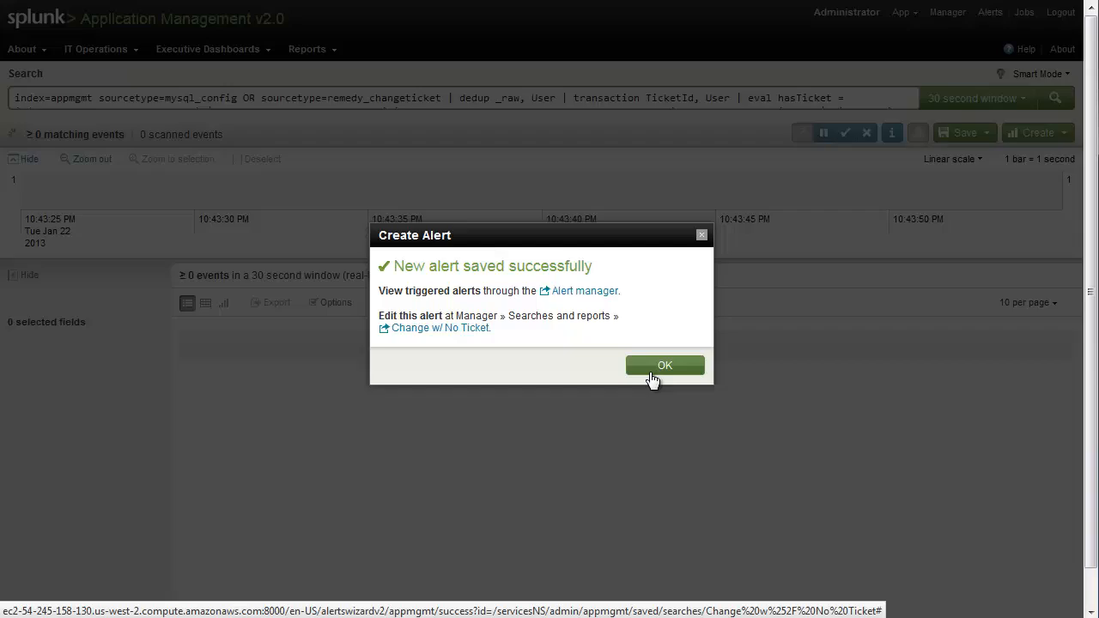
pyautogui.click(665, 364)
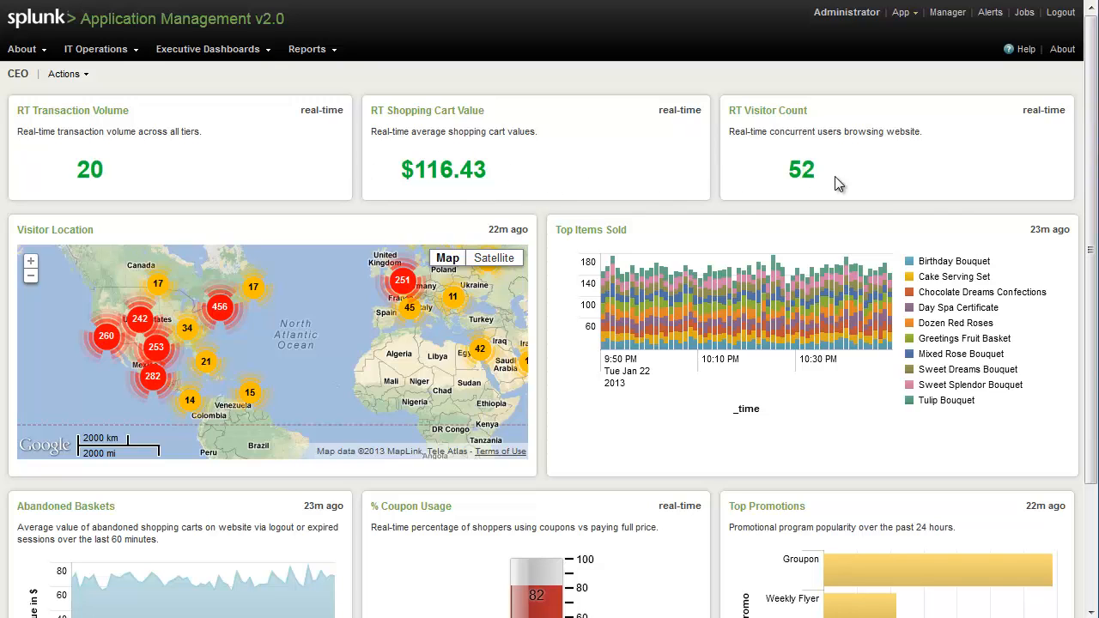
pyautogui.moveTo(528, 184)
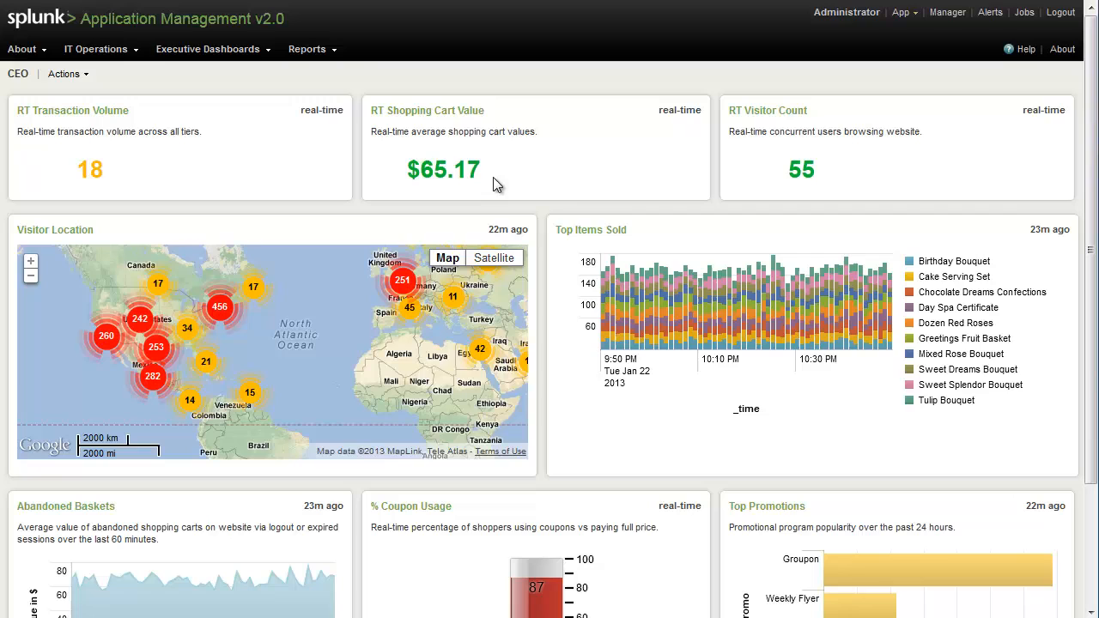
pyautogui.moveTo(708, 231)
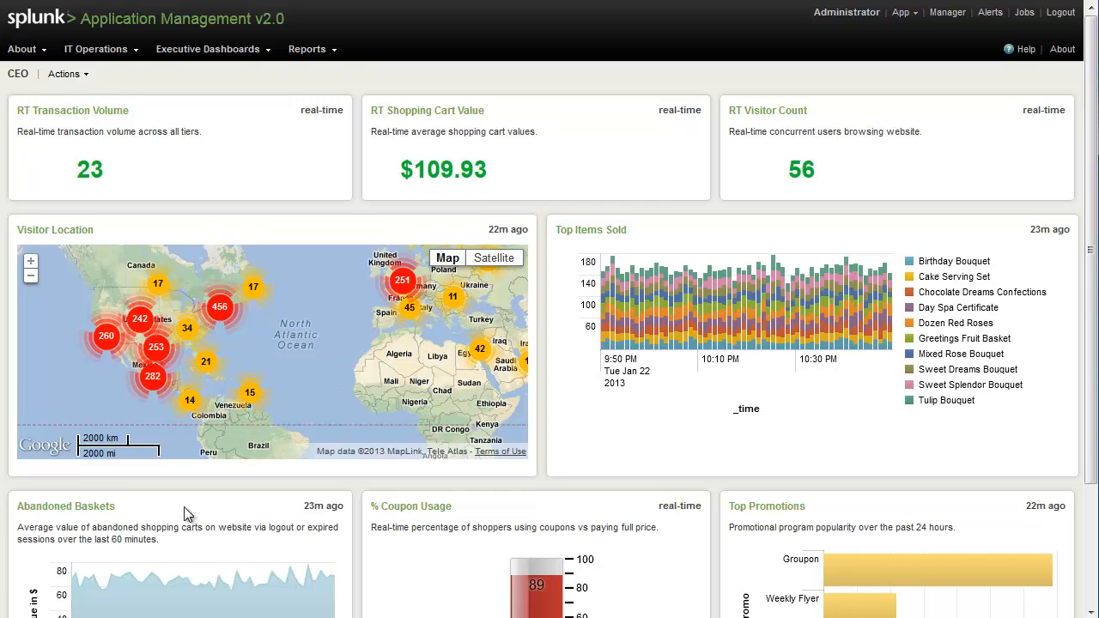
# Scroll down the CEO dashboard to the abandoned baskets, coupon and promotions panels
pyautogui.scroll(-3)
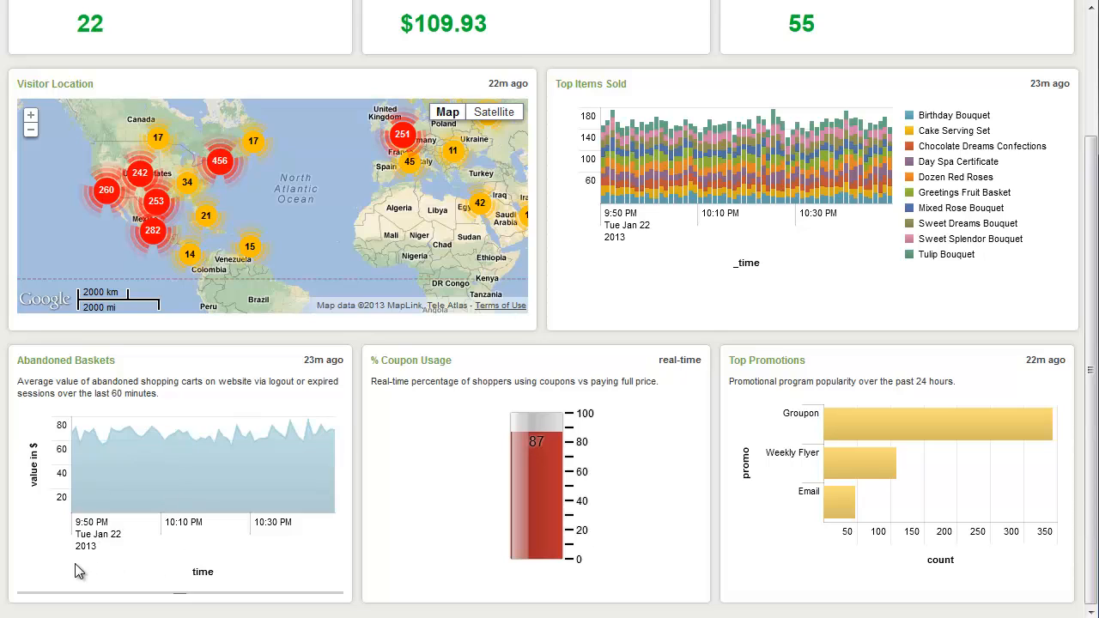